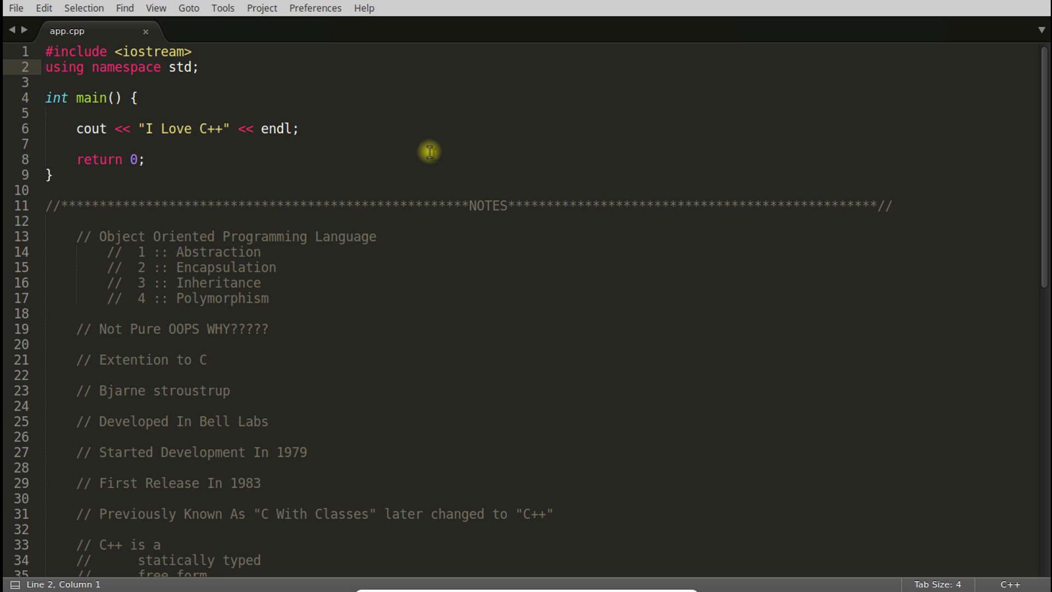
# Step: Review the C++ notes, highlighting the four OOP principles list and the Not Pure OOPS note
pyautogui.click(47, 328)
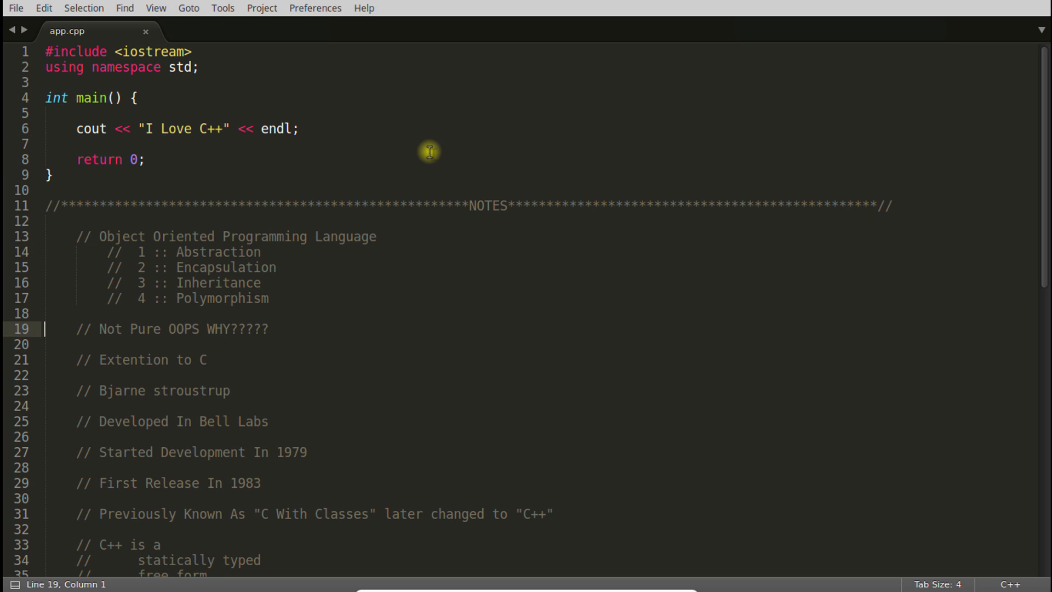
pyautogui.scroll(-3)
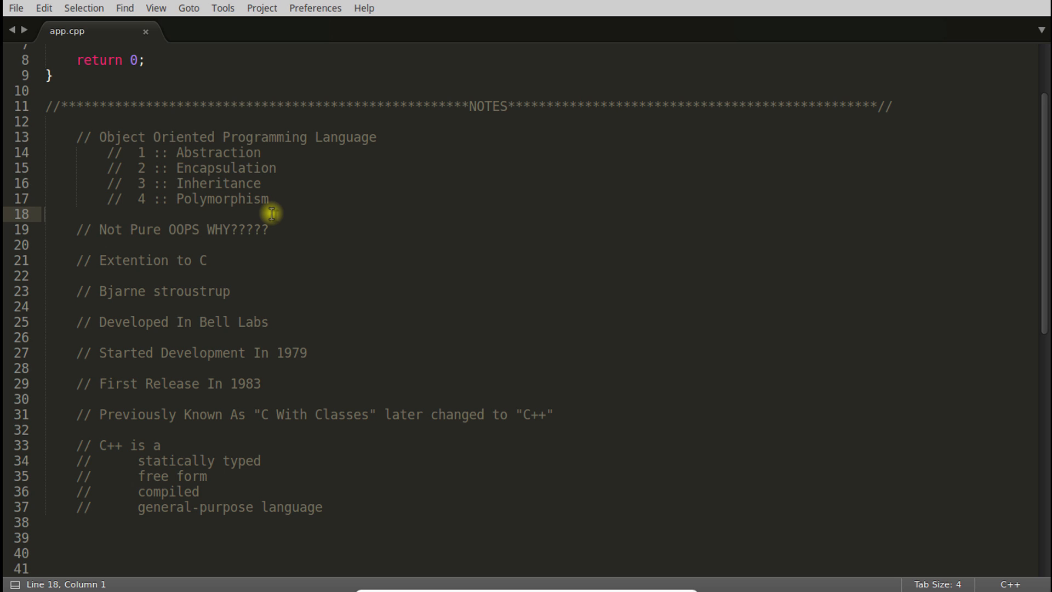
pyautogui.moveTo(372, 147)
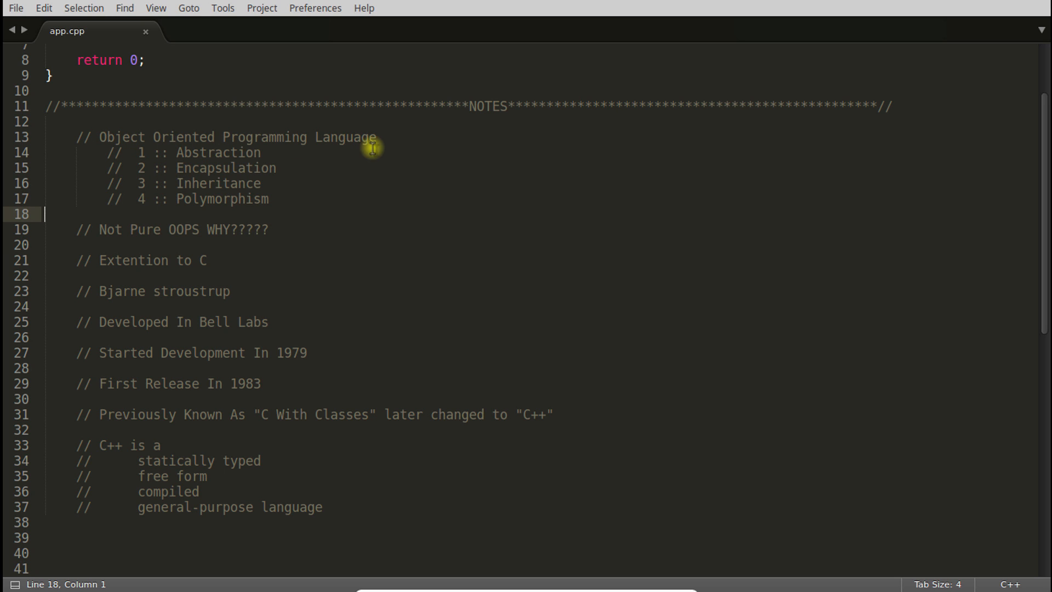
pyautogui.moveTo(355, 151)
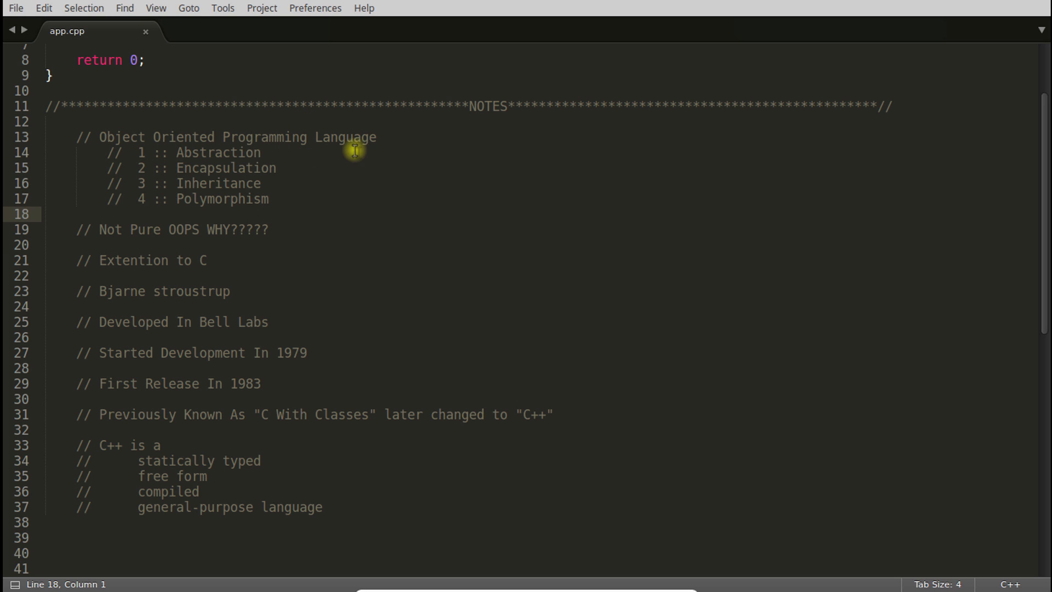
pyautogui.moveTo(278, 167)
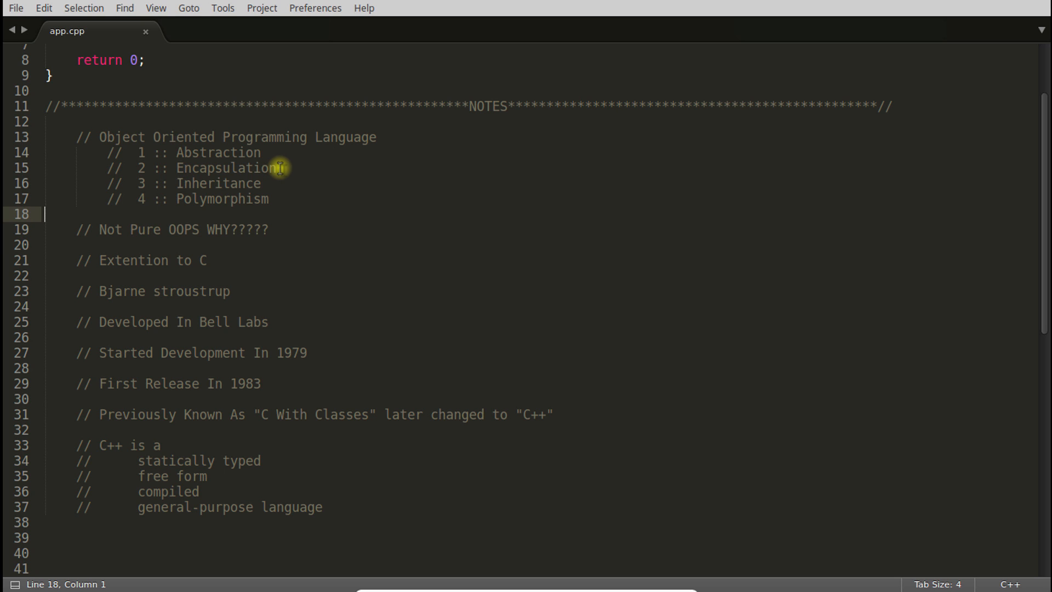
pyautogui.moveTo(227, 133)
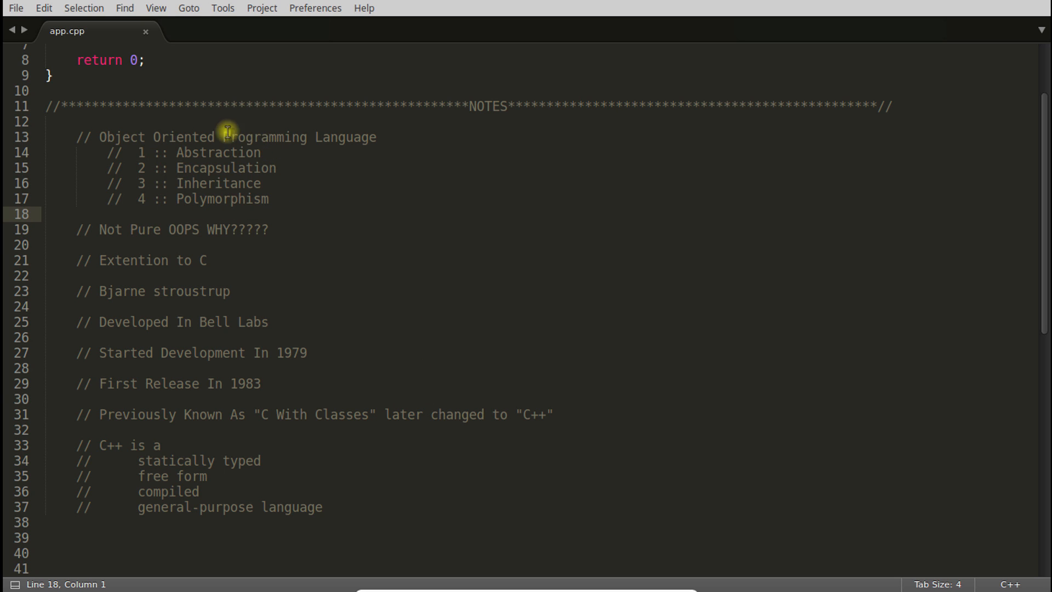
pyautogui.moveTo(180, 152)
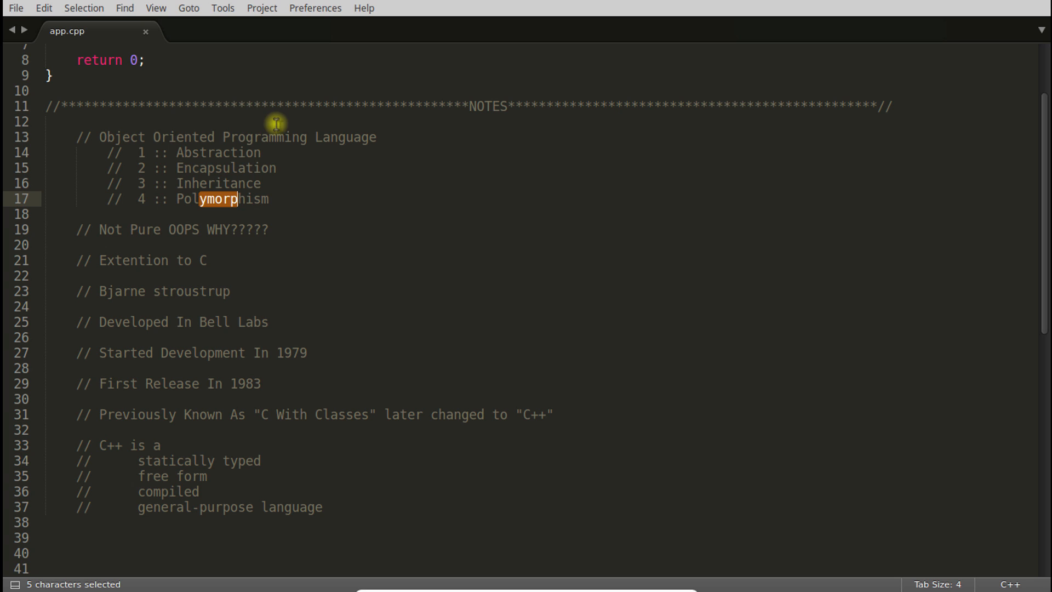
pyautogui.moveTo(191, 152)
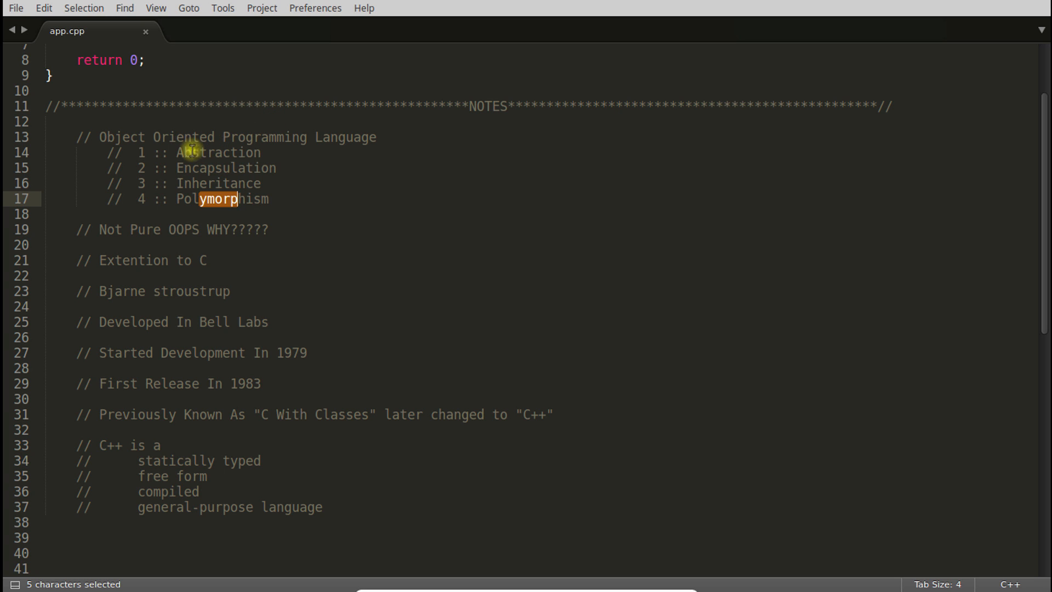
pyautogui.moveTo(191, 151); pyautogui.dragTo(238, 199)
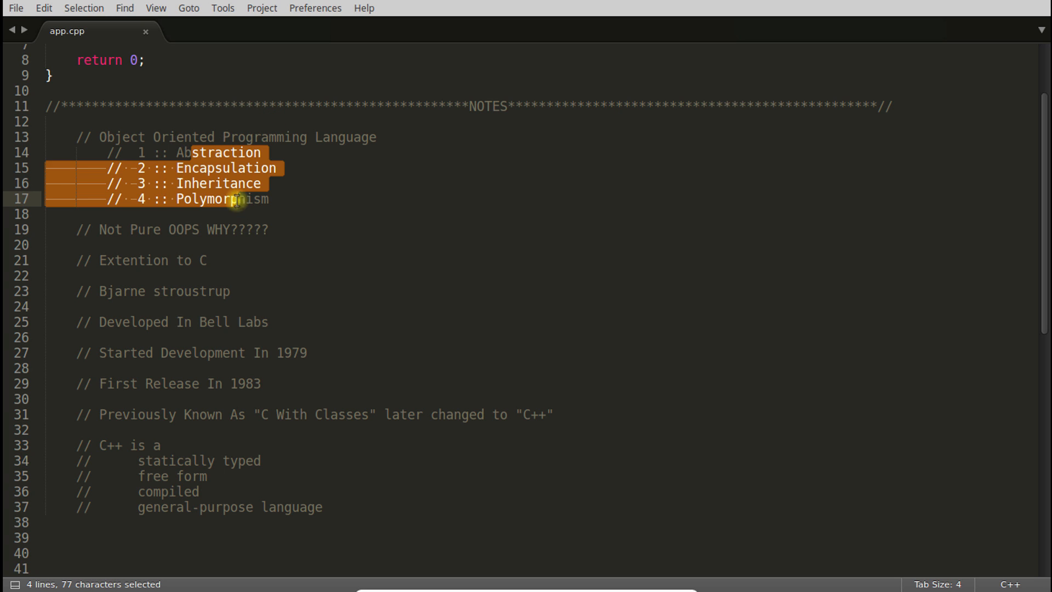
pyautogui.click(243, 183)
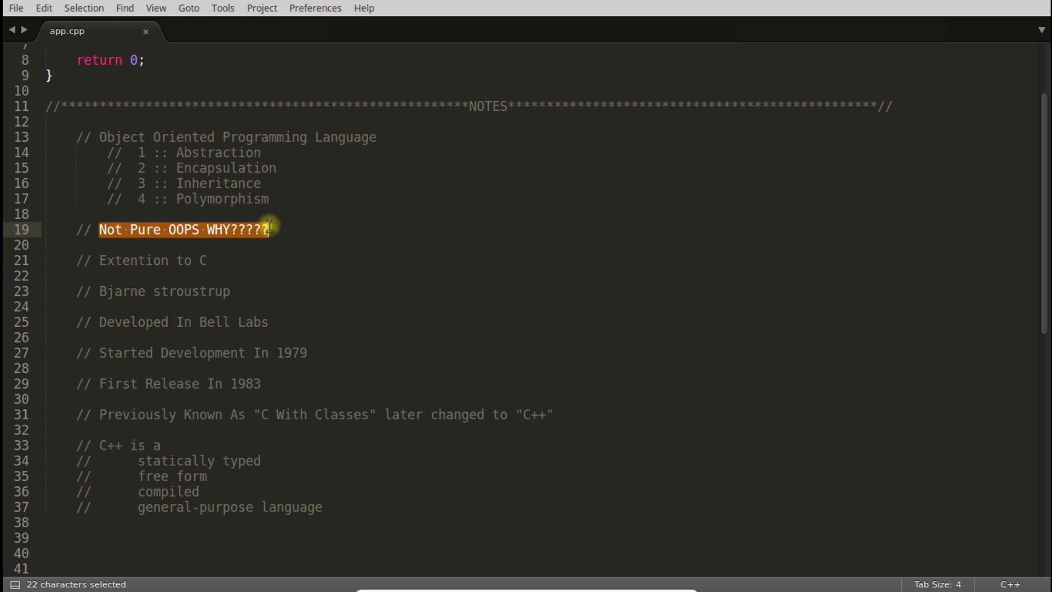
pyautogui.click(232, 229)
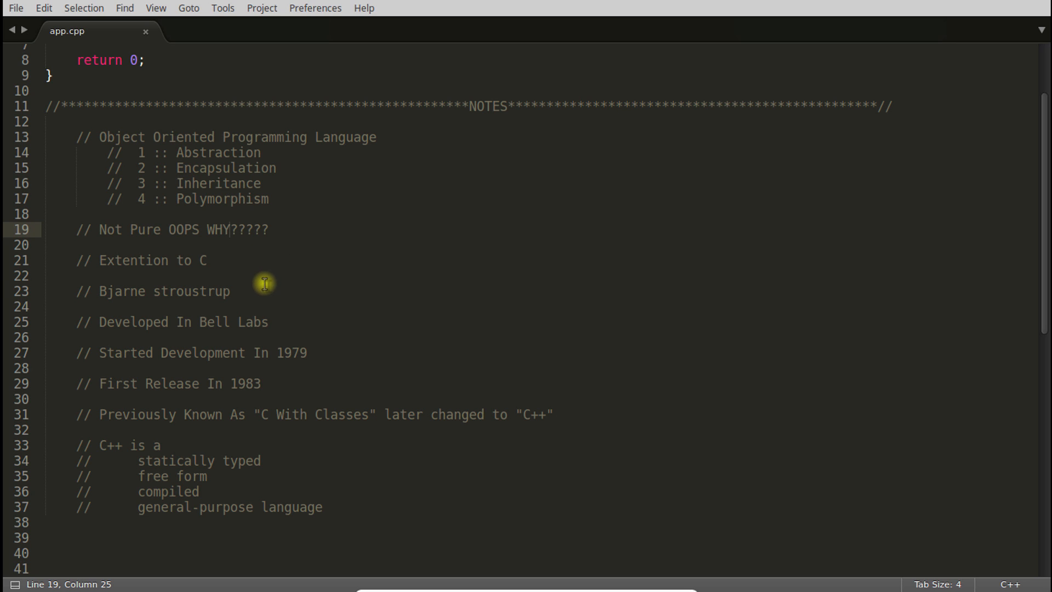
pyautogui.moveTo(290, 297)
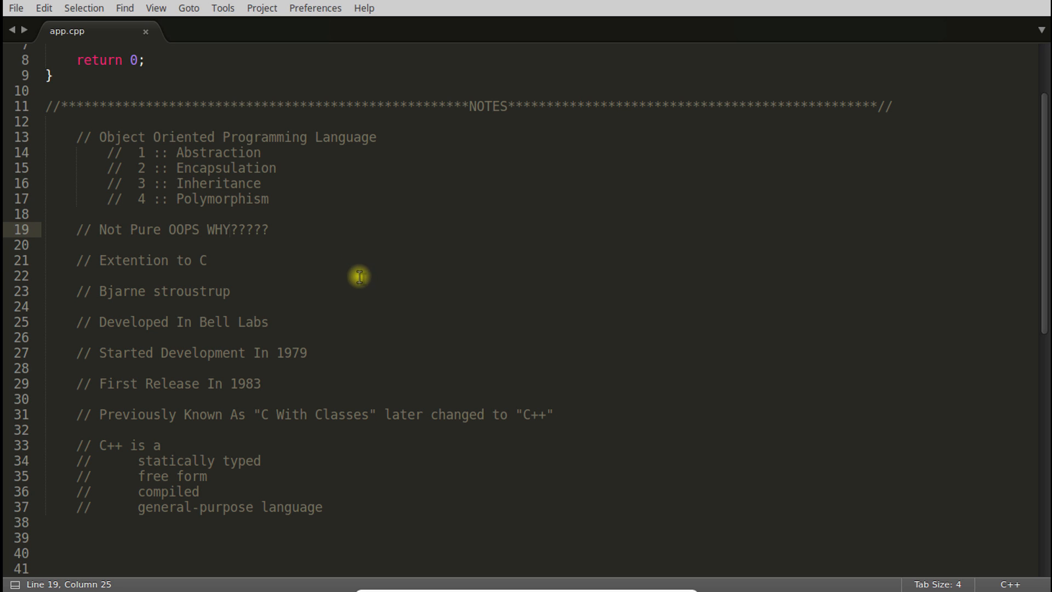
pyautogui.moveTo(237, 267)
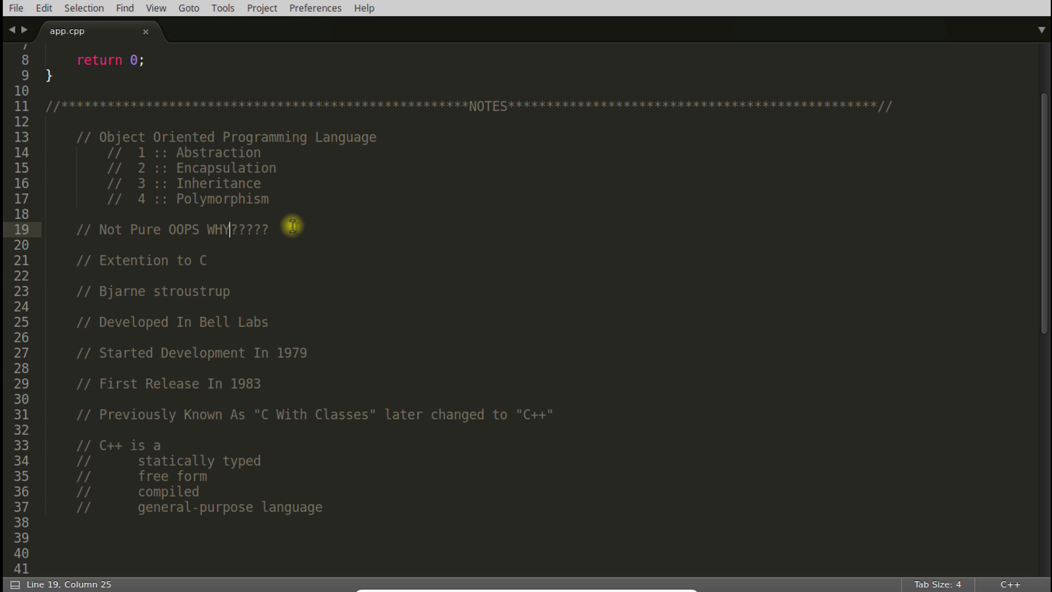
pyautogui.moveTo(303, 225)
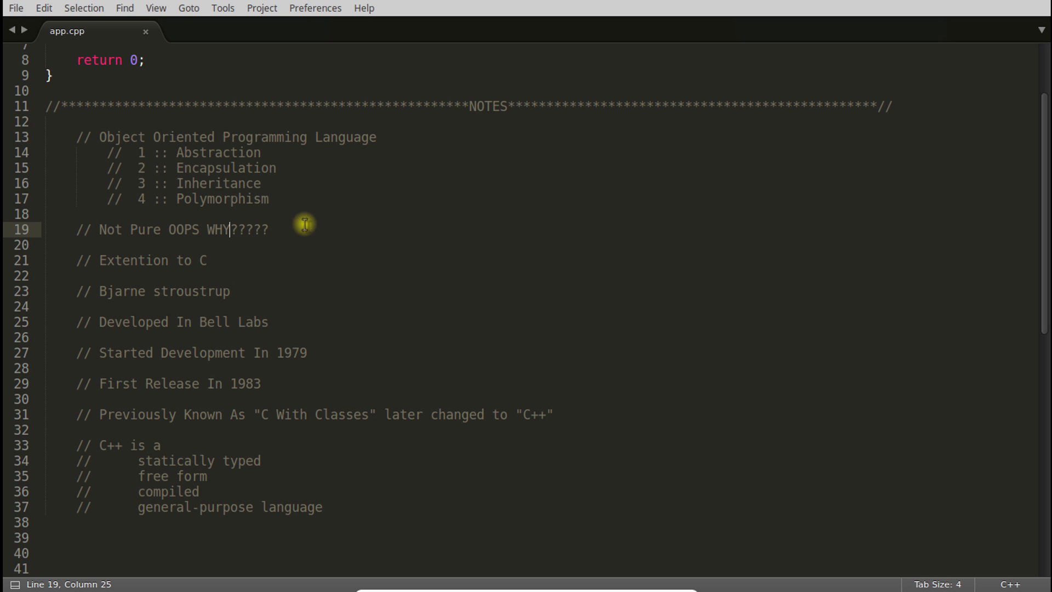
pyautogui.moveTo(383, 202)
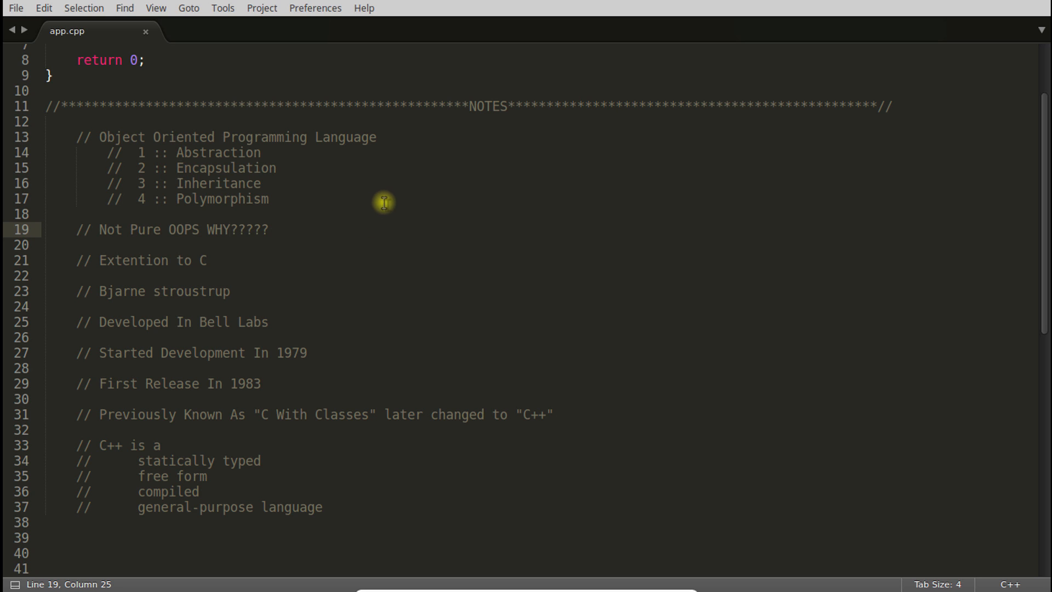
pyautogui.moveTo(343, 230)
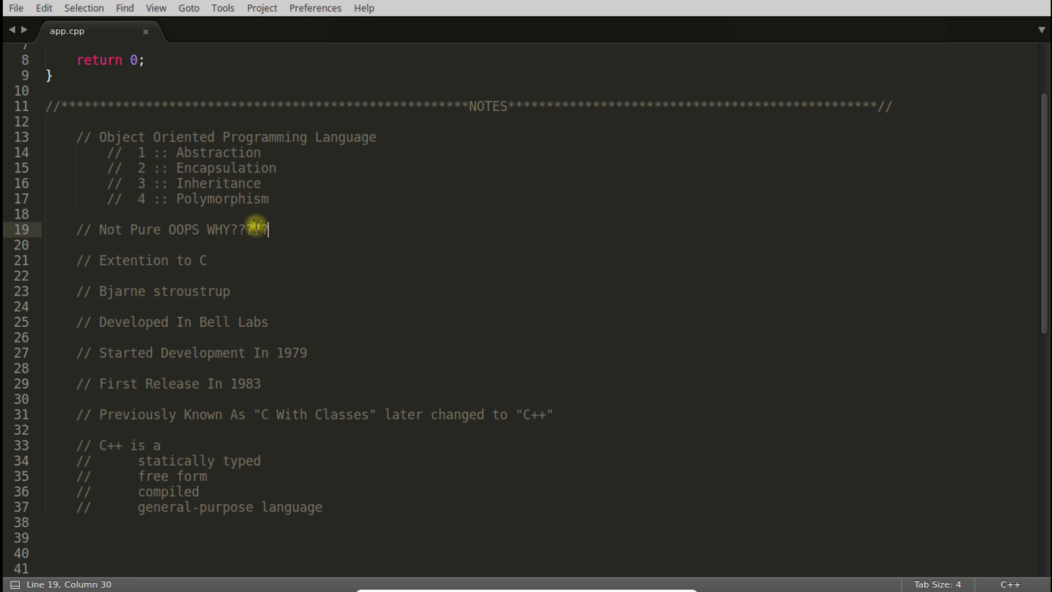
# Step: Skim further notes, highlighting 1979, 'C With Classes' and the statically typed note
pyautogui.write('???')
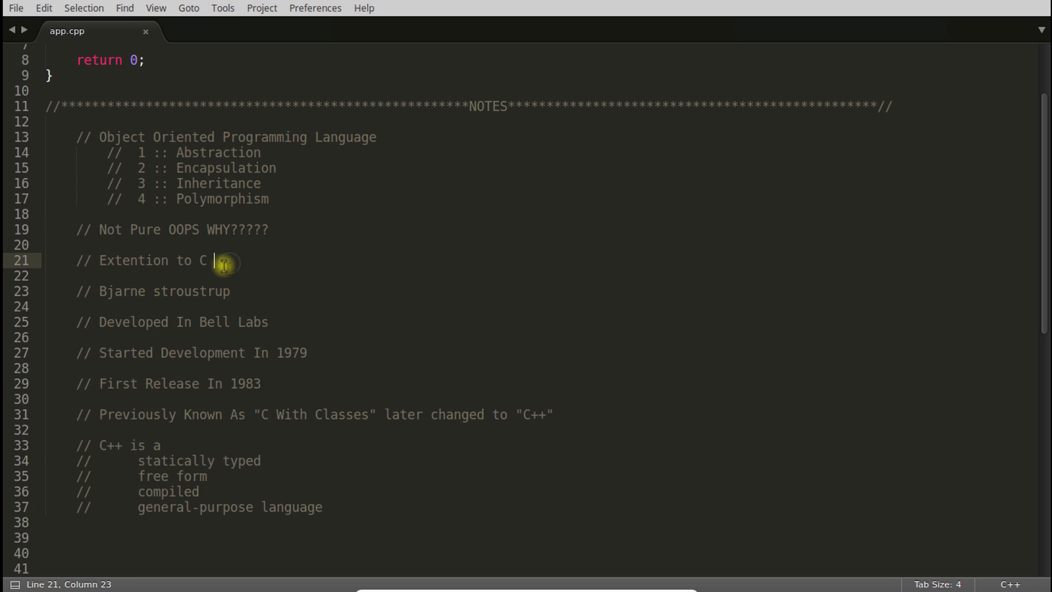
pyautogui.moveTo(240, 272)
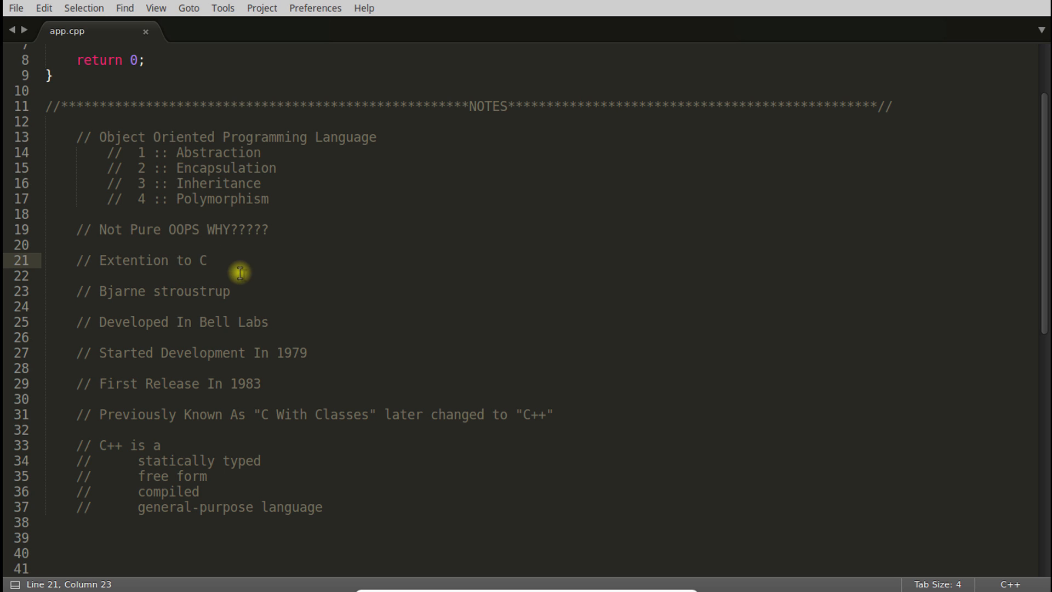
pyautogui.moveTo(246, 291)
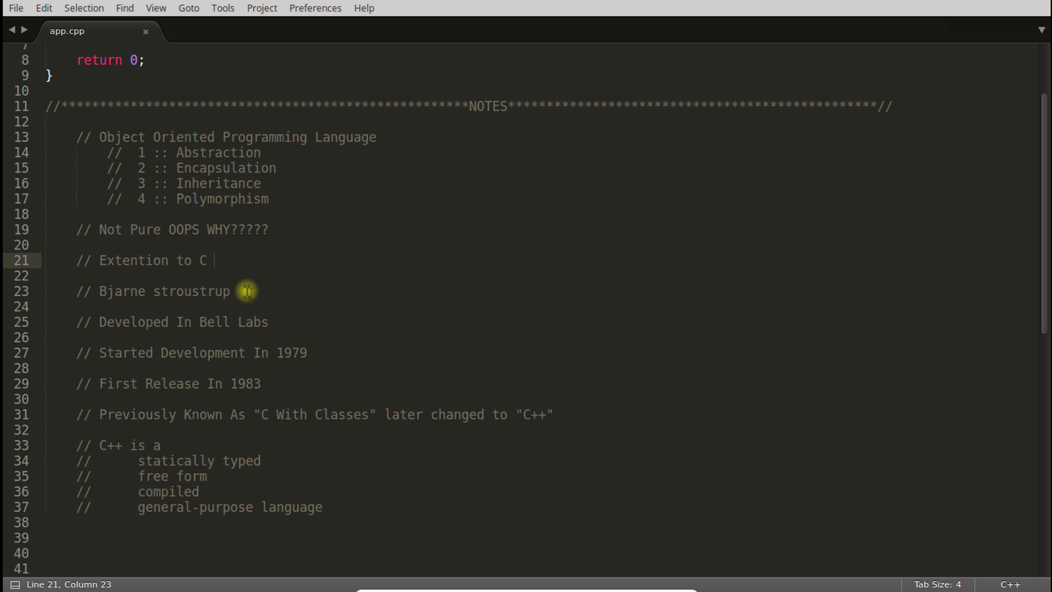
pyautogui.moveTo(101, 261)
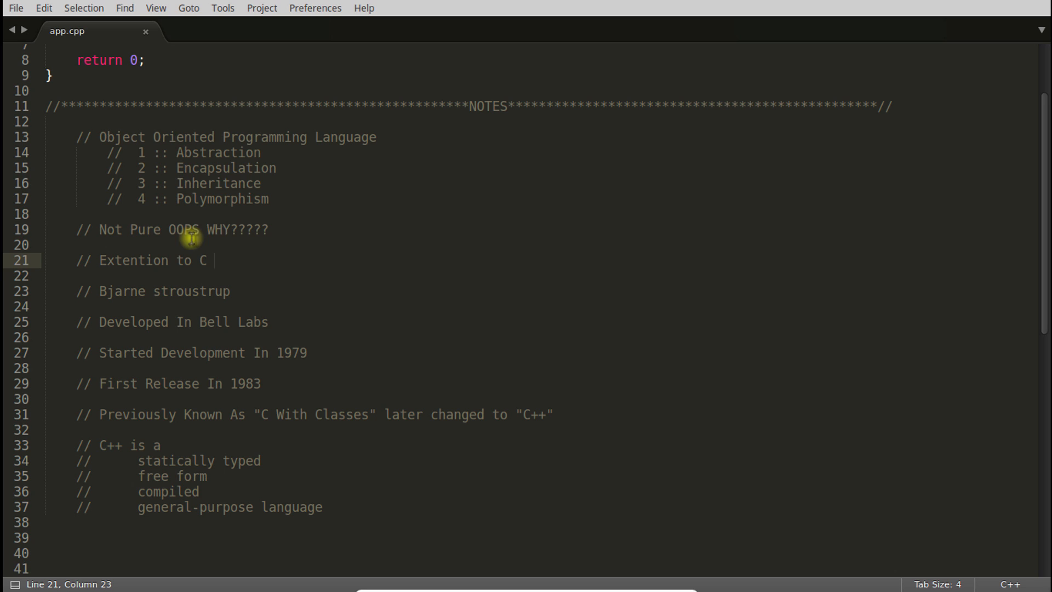
pyautogui.moveTo(245, 261)
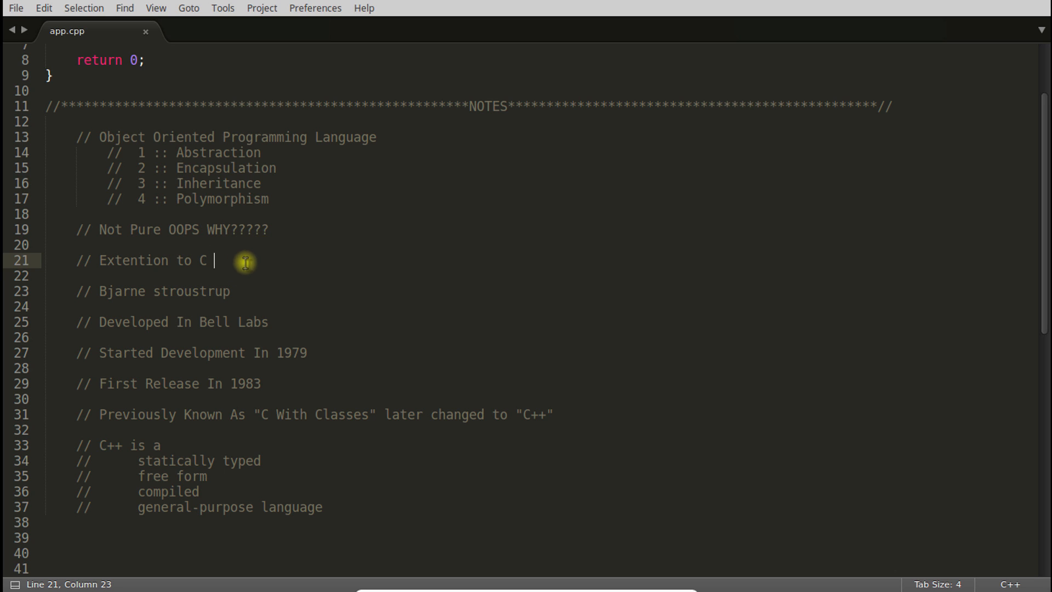
pyautogui.moveTo(218, 261)
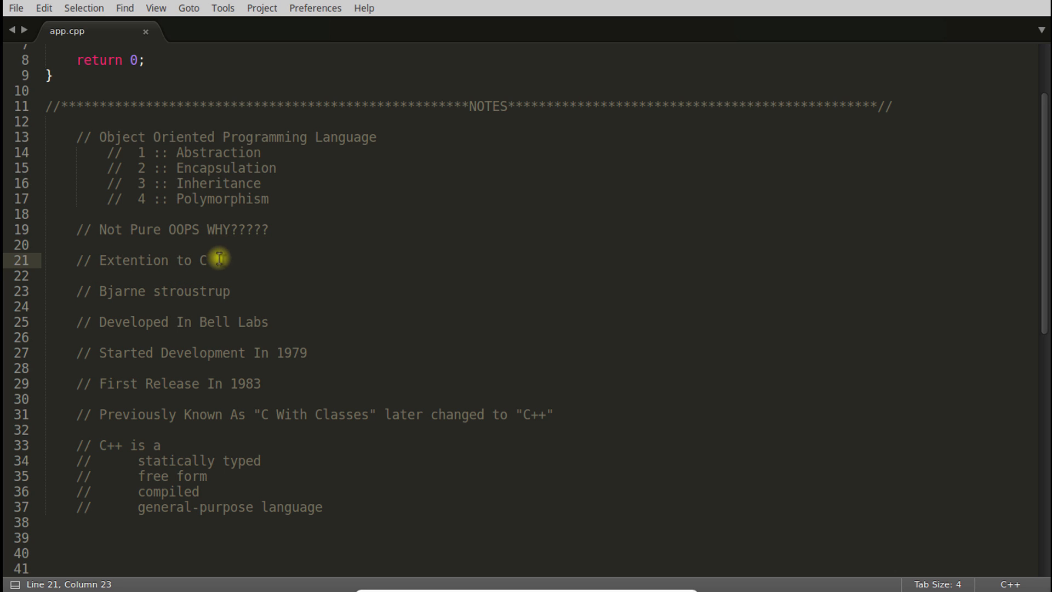
pyautogui.moveTo(161, 260)
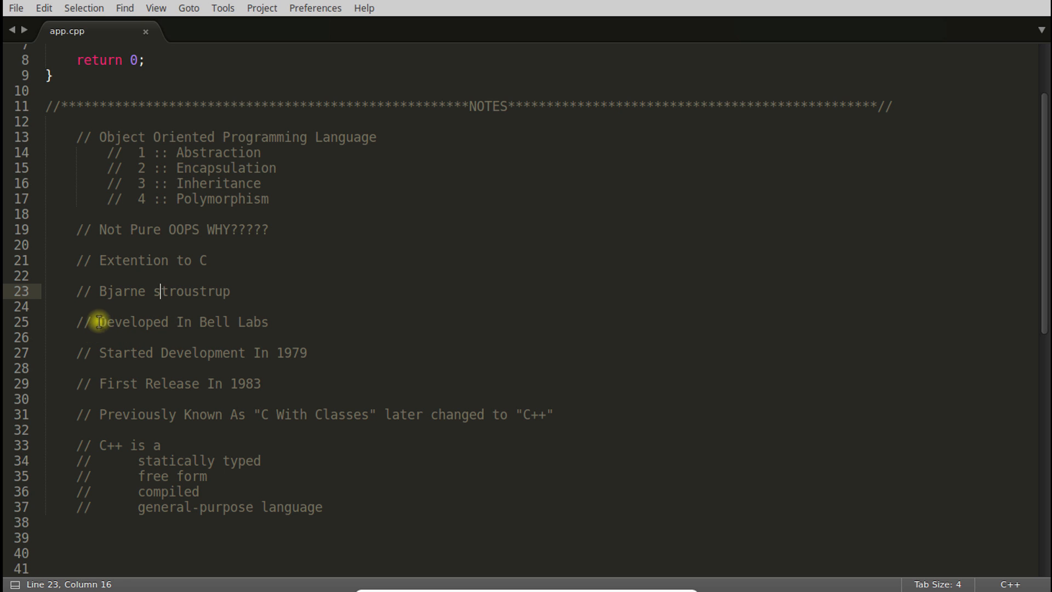
pyautogui.moveTo(223, 303)
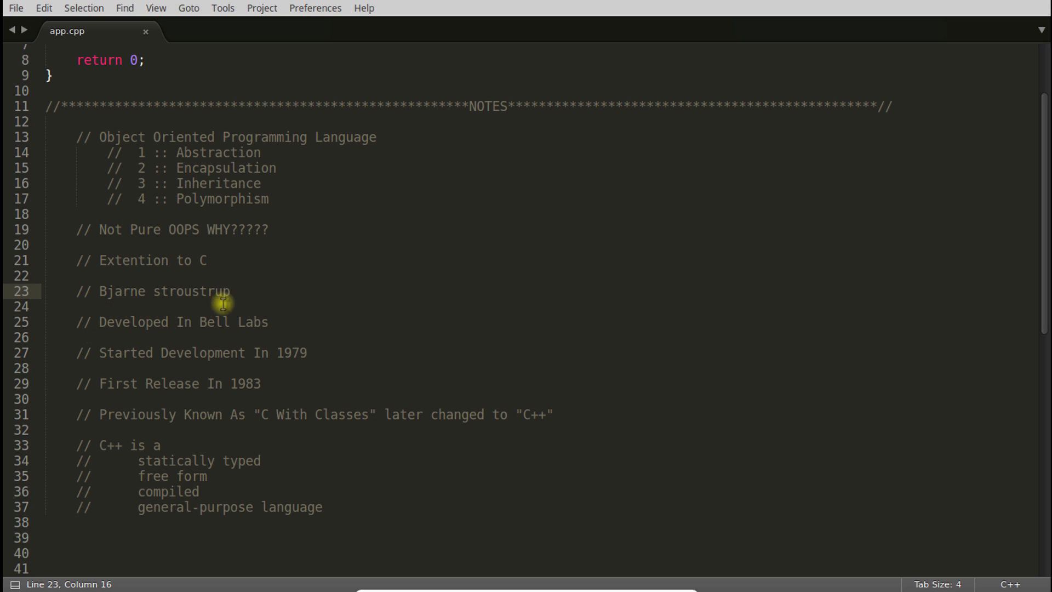
pyautogui.moveTo(275, 351)
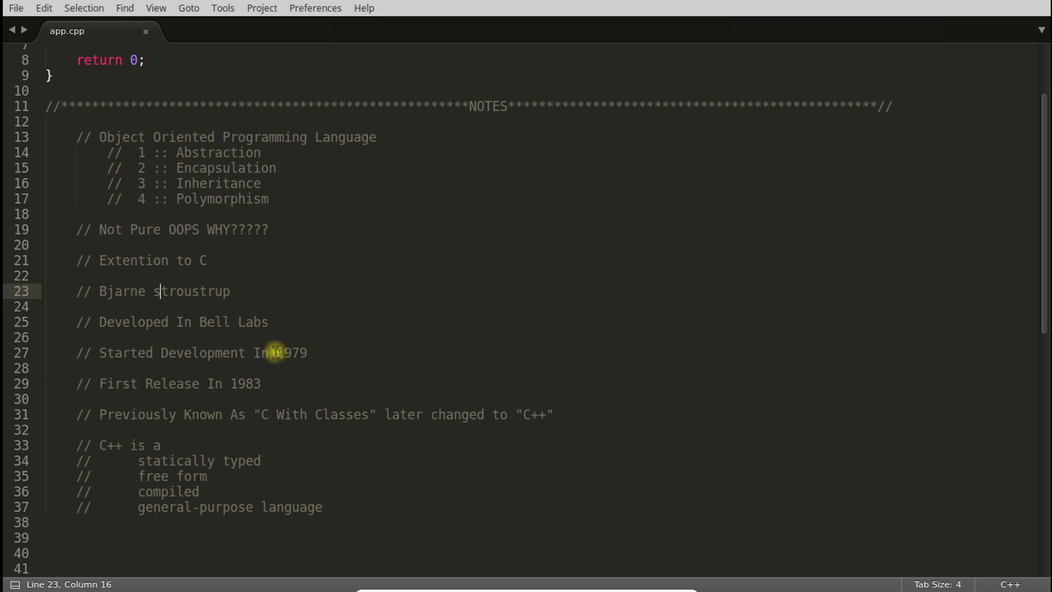
pyautogui.doubleClick(292, 352)
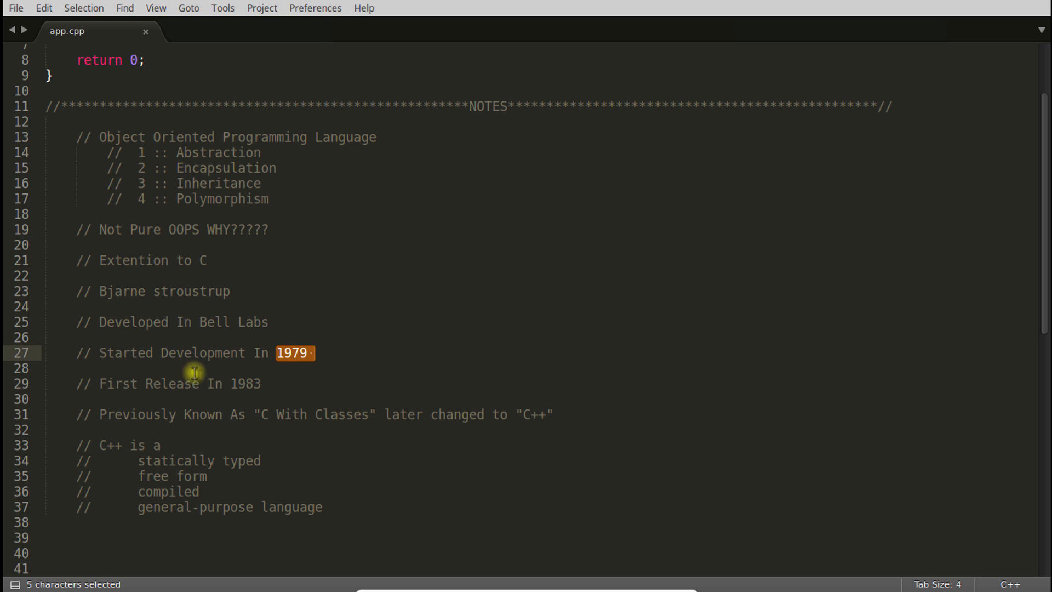
pyautogui.doubleClick(246, 384)
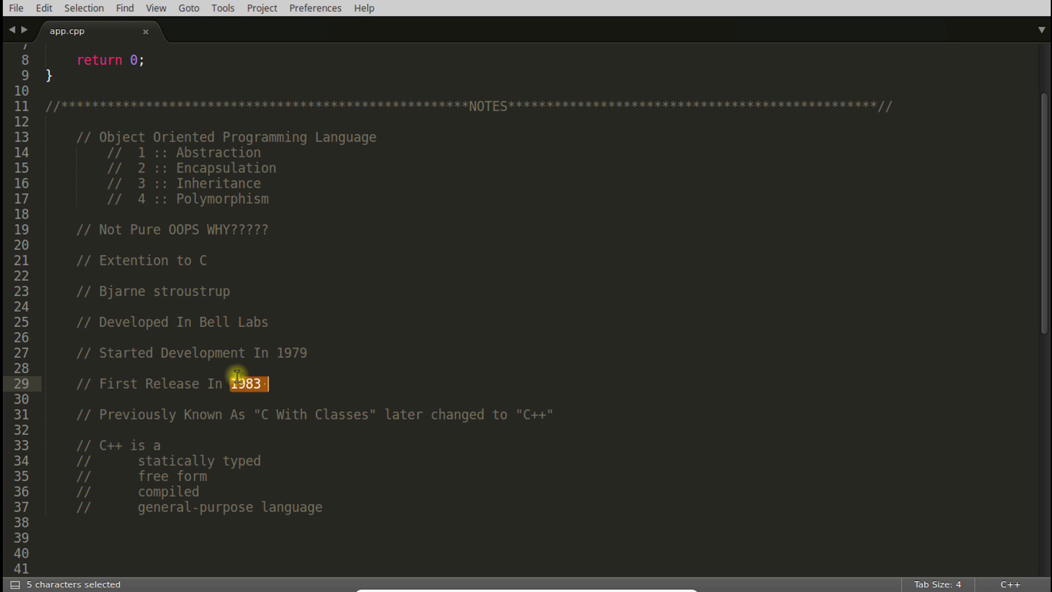
pyautogui.moveTo(208, 373)
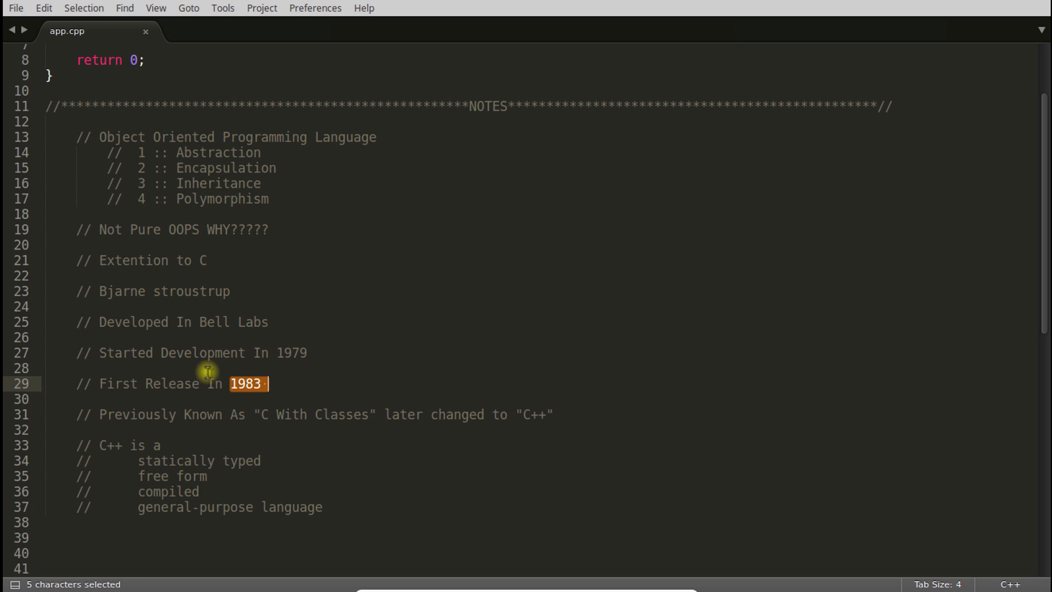
pyautogui.moveTo(190, 373)
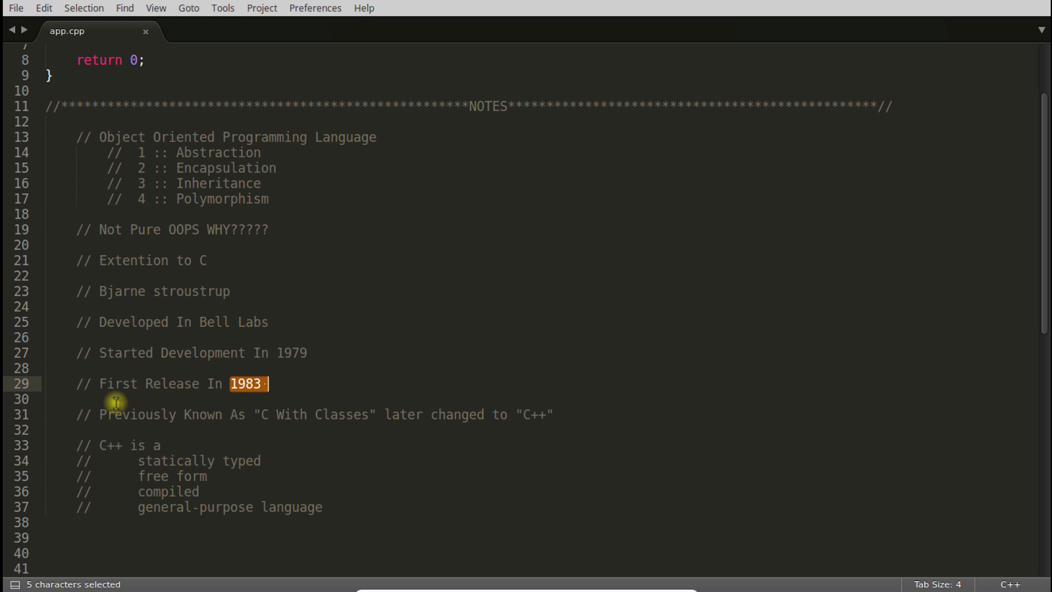
pyautogui.moveTo(260, 415)
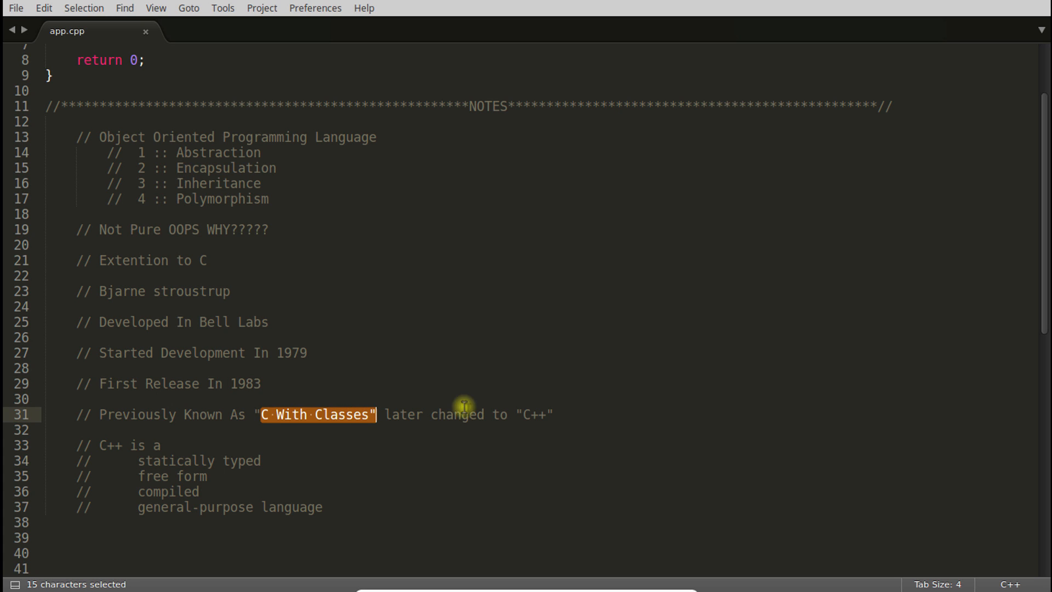
pyautogui.doubleClick(534, 414)
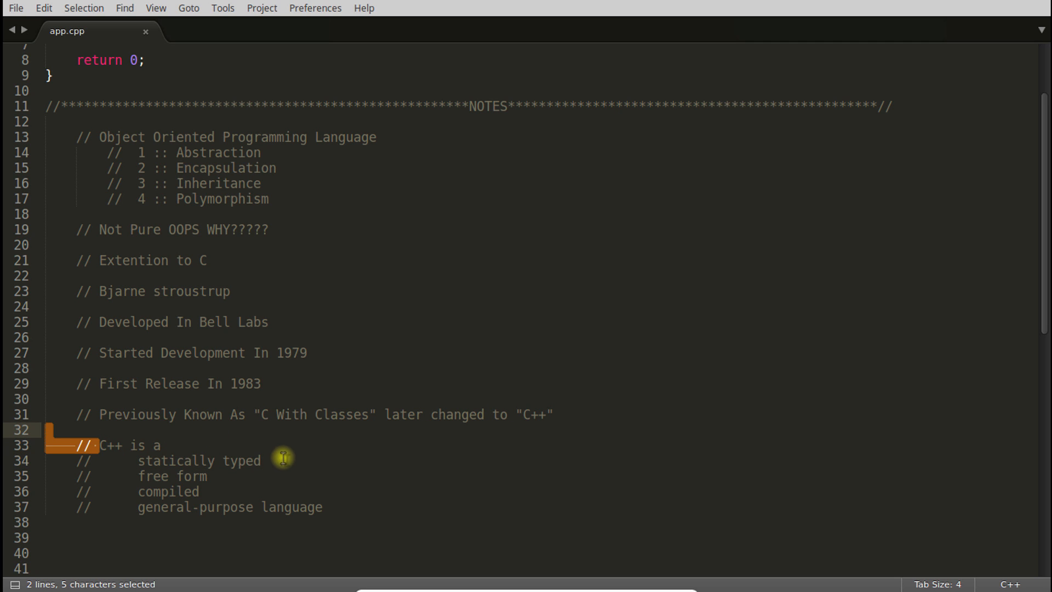
pyautogui.click(249, 470)
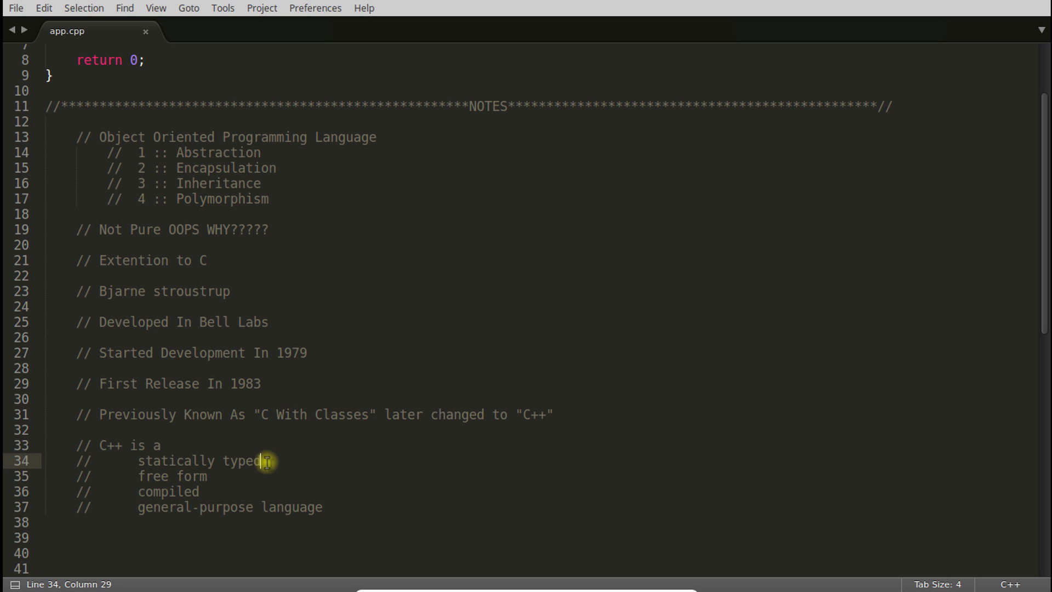
pyautogui.moveTo(369, 454)
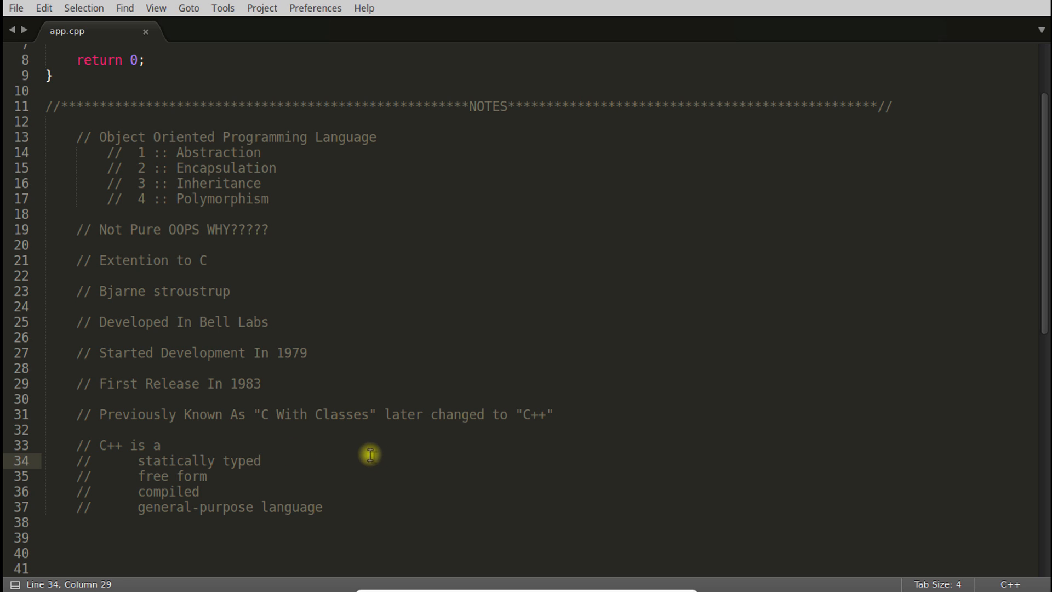
pyautogui.moveTo(252, 470)
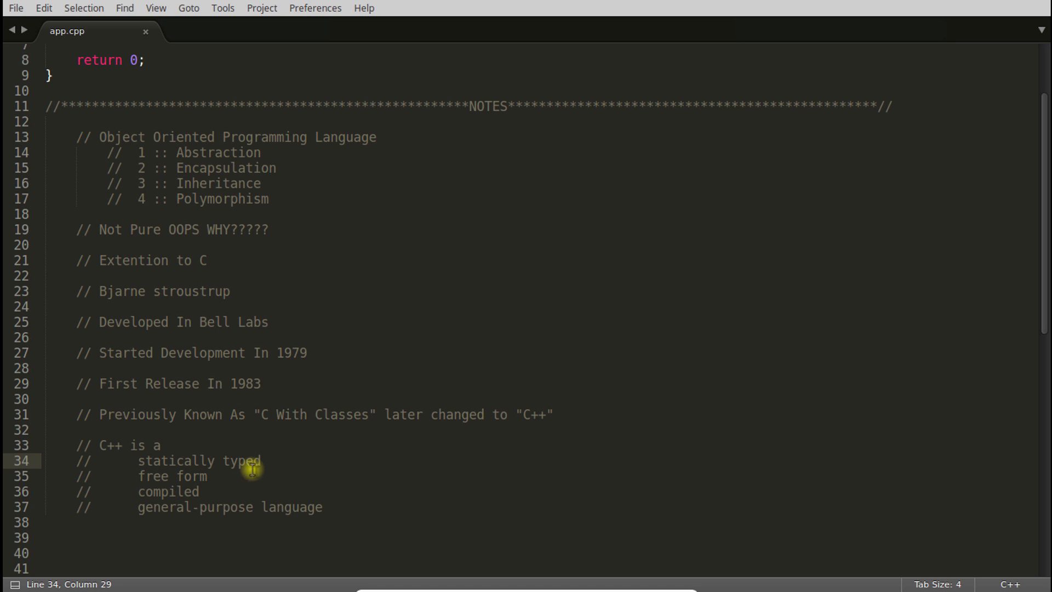
pyautogui.moveTo(233, 435)
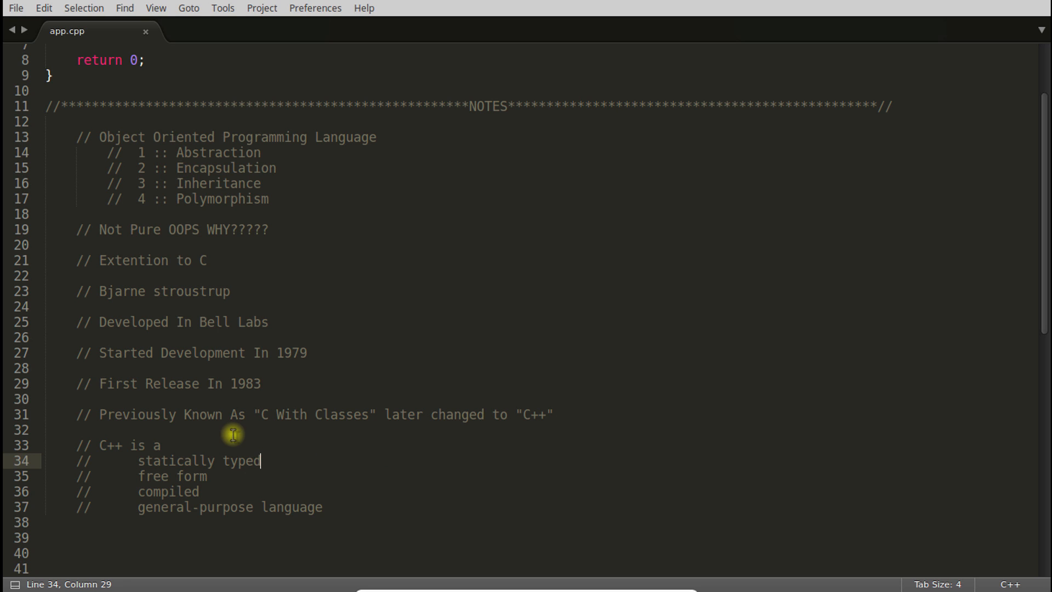
pyautogui.moveTo(264, 468)
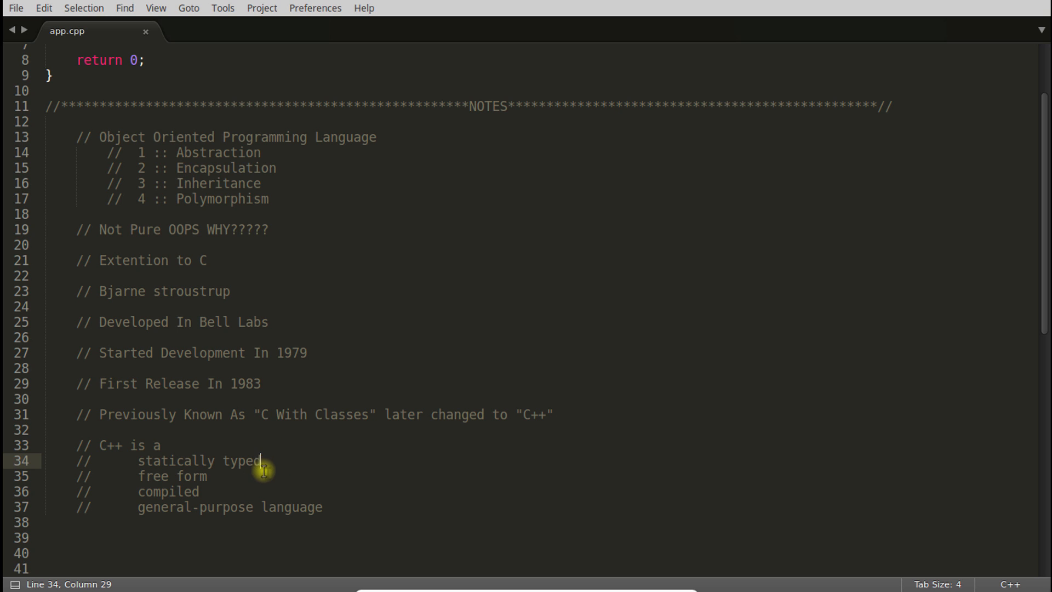
pyautogui.doubleClick(198, 460)
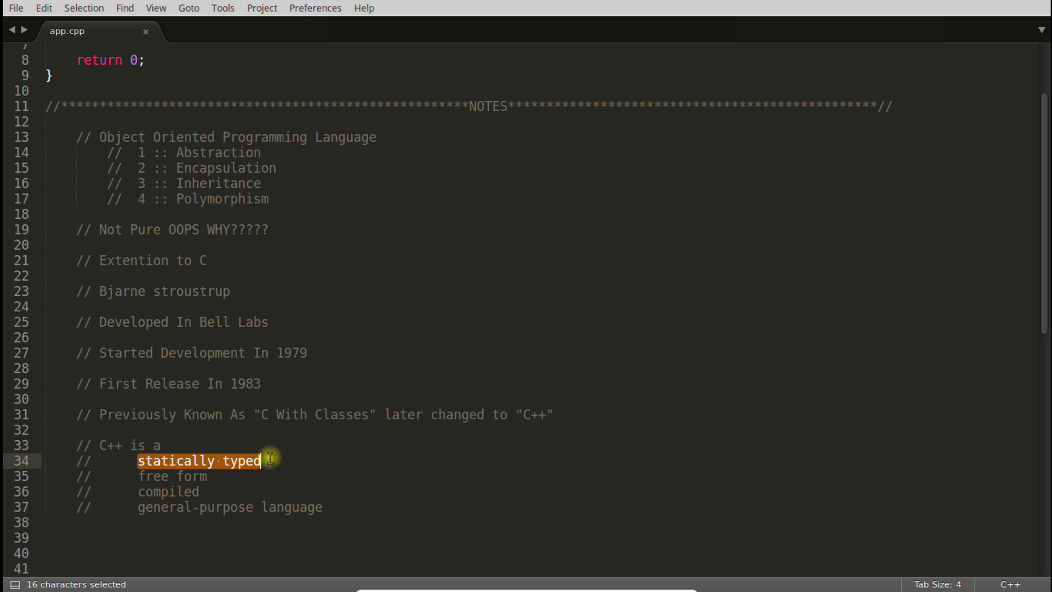
pyautogui.moveTo(235, 482)
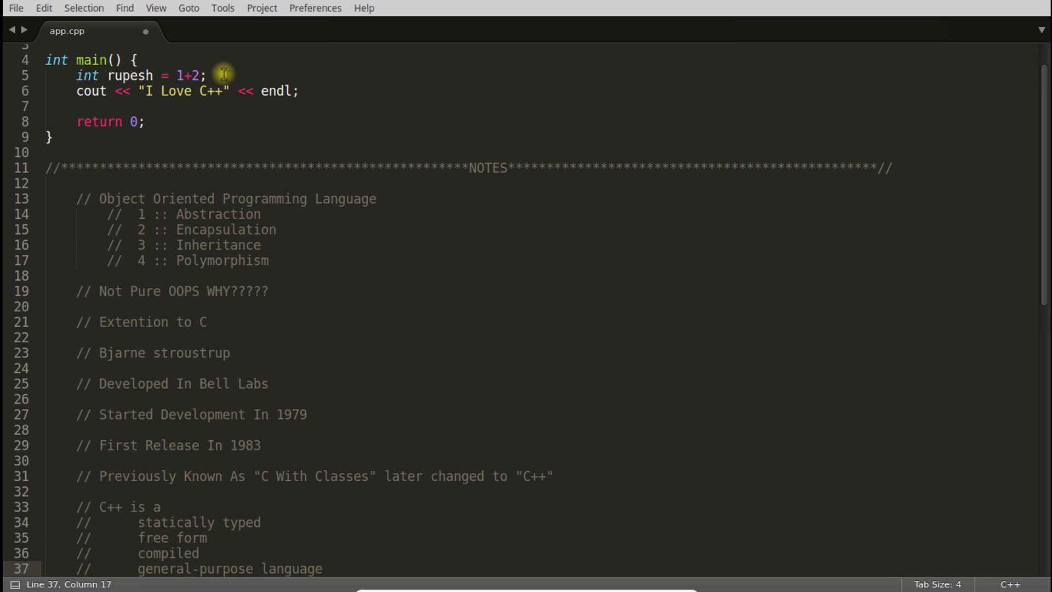
# Step: Retype +2 on the rupesh assignment line with spacing before the semicolon, then glance through the notes
pyautogui.click(205, 76)
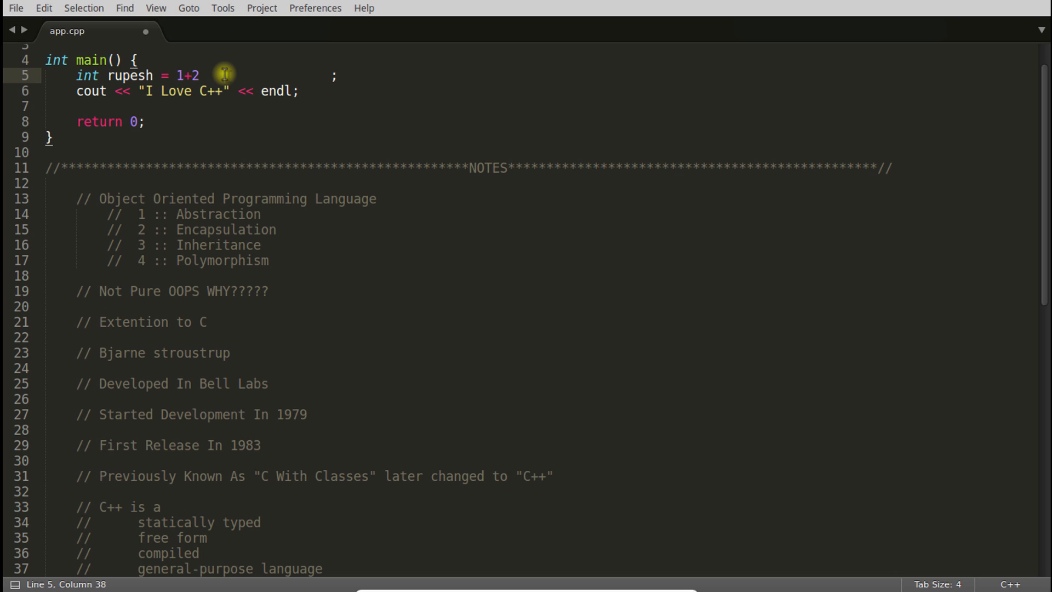
pyautogui.press('BackSpace')
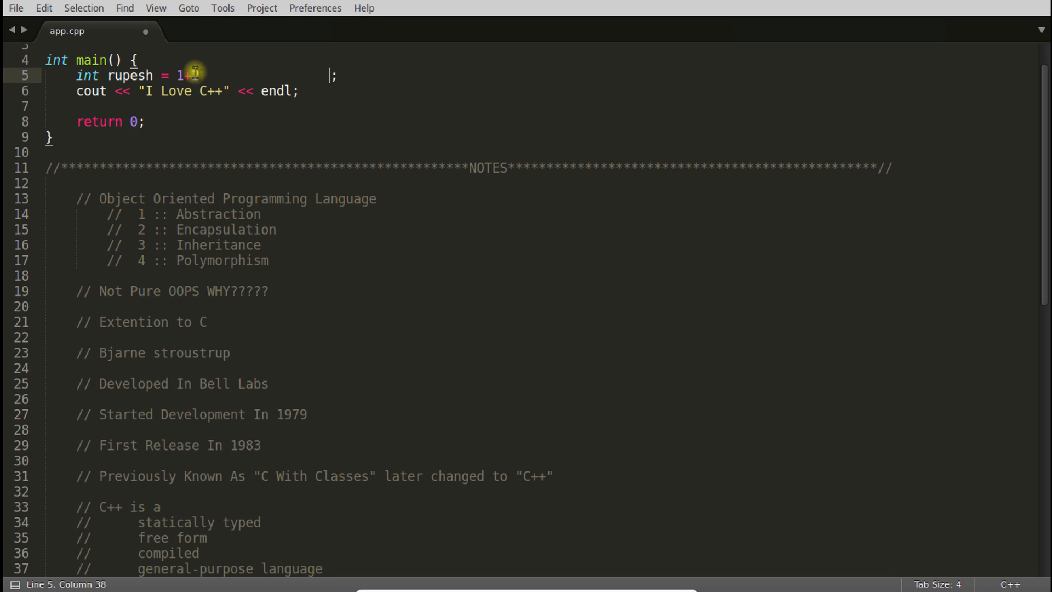
pyautogui.write('+2')
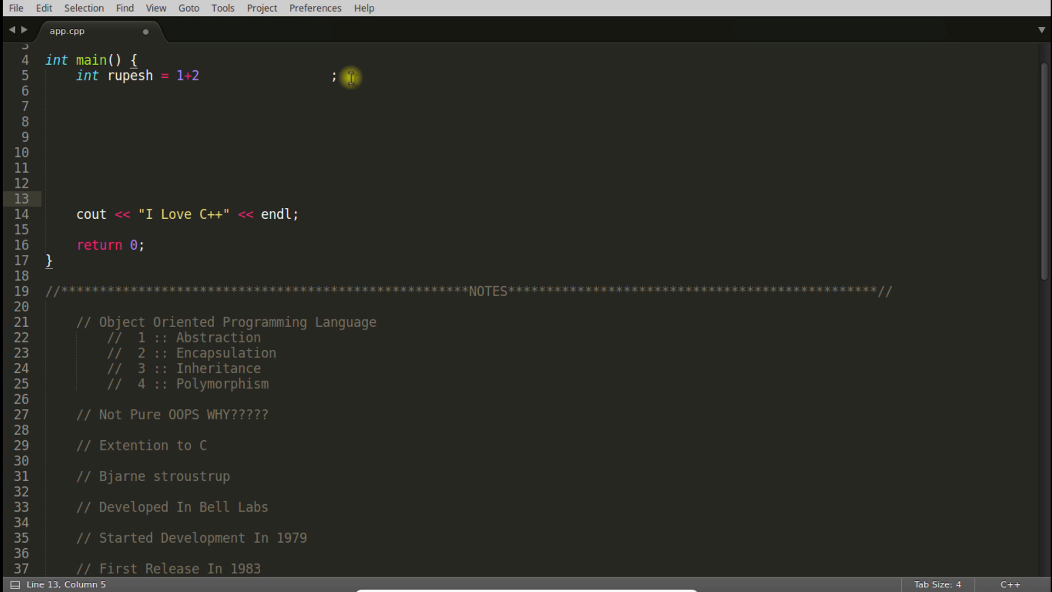
pyautogui.scroll(-3)
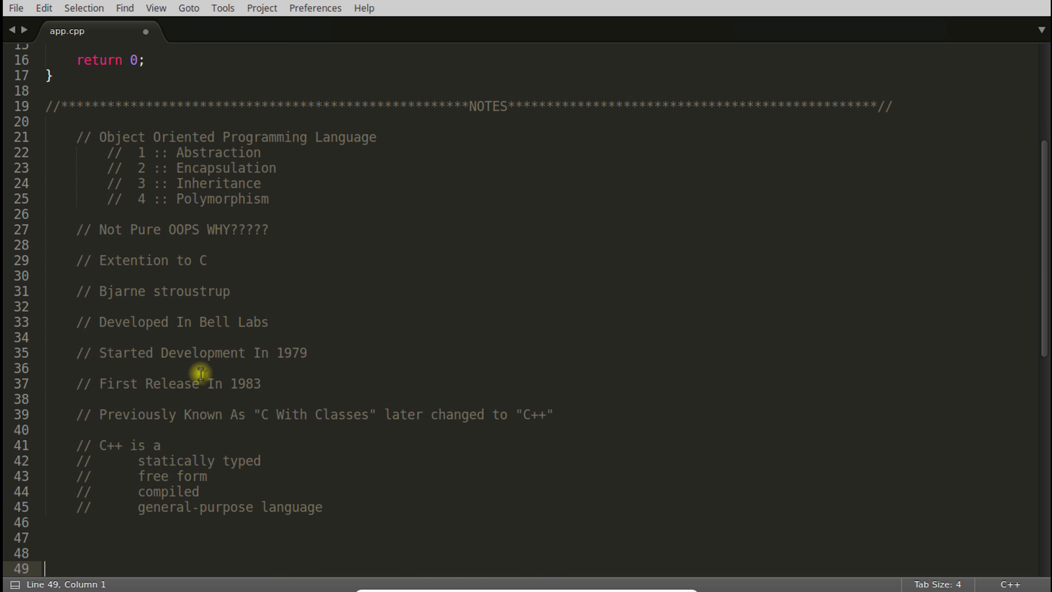
pyautogui.moveTo(134, 492)
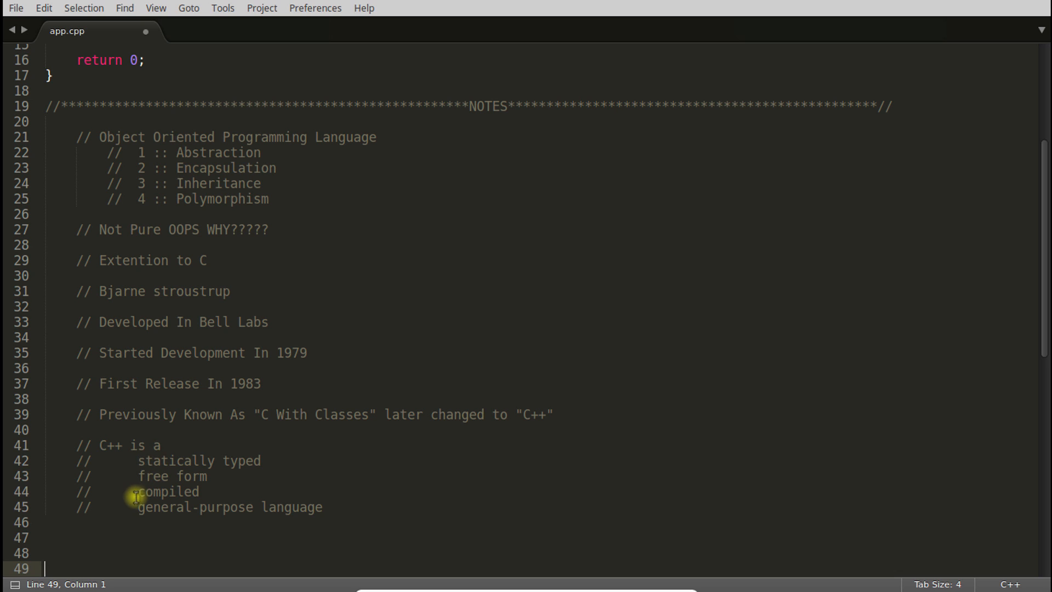
pyautogui.click(207, 491)
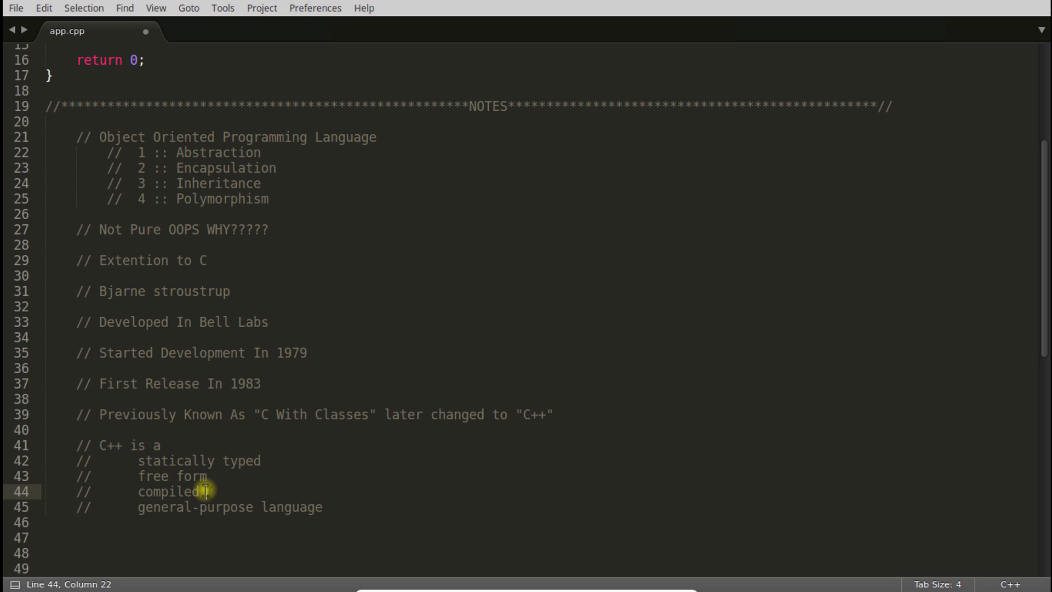
pyautogui.scroll(3)
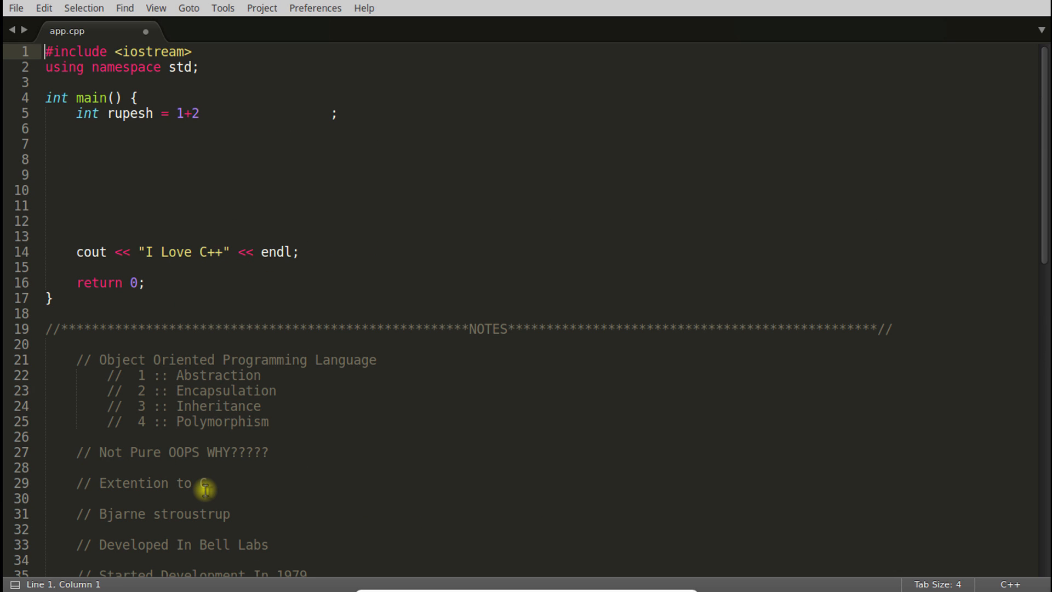
# Step: Remove the blank lines and extra spaces inside main() and save app.cpp
pyautogui.click(46, 128)
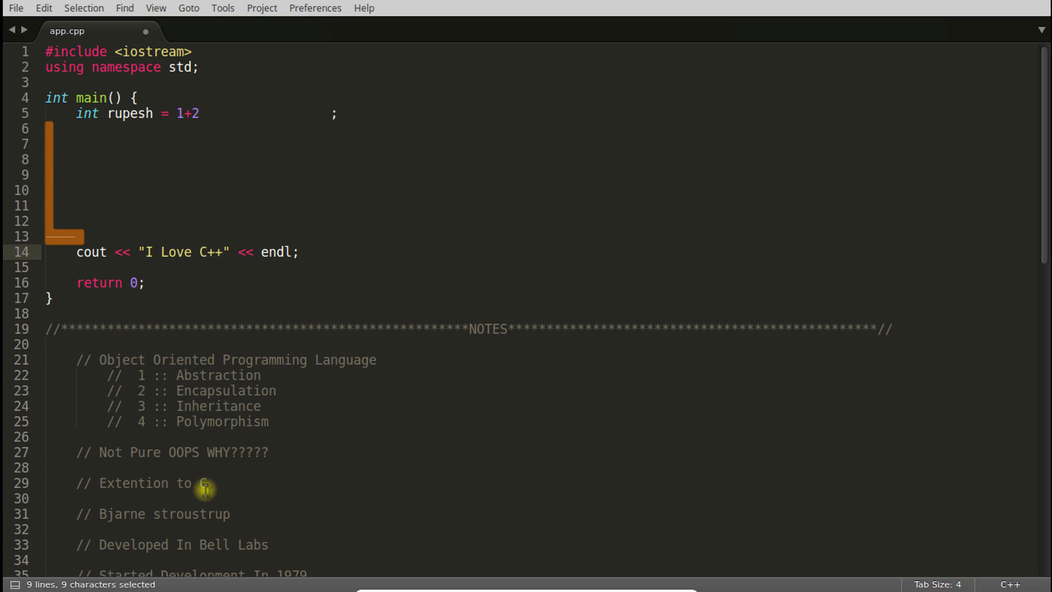
pyautogui.press('Delete')
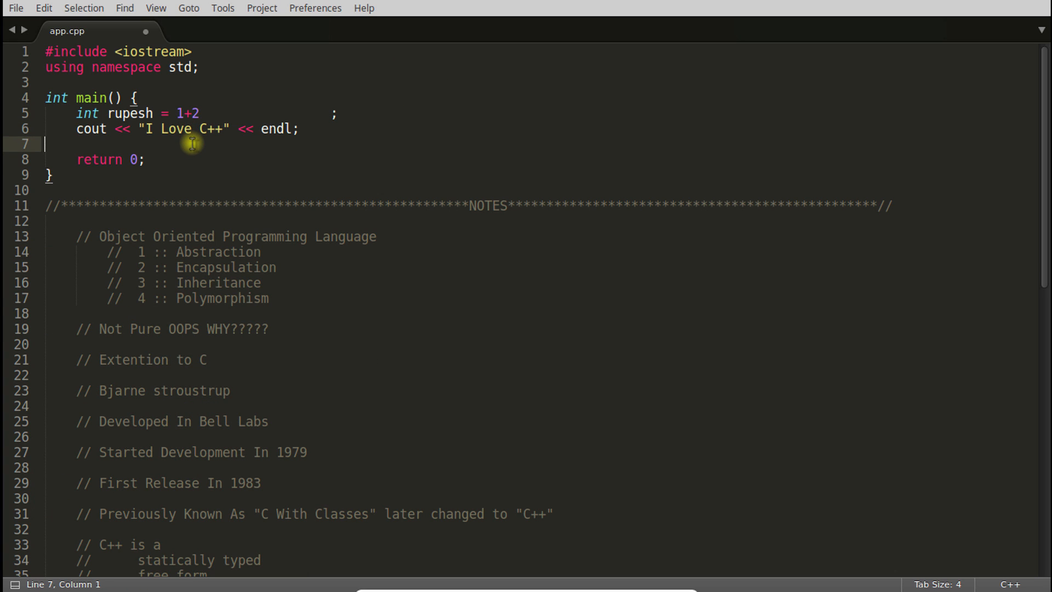
pyautogui.press('Delete')
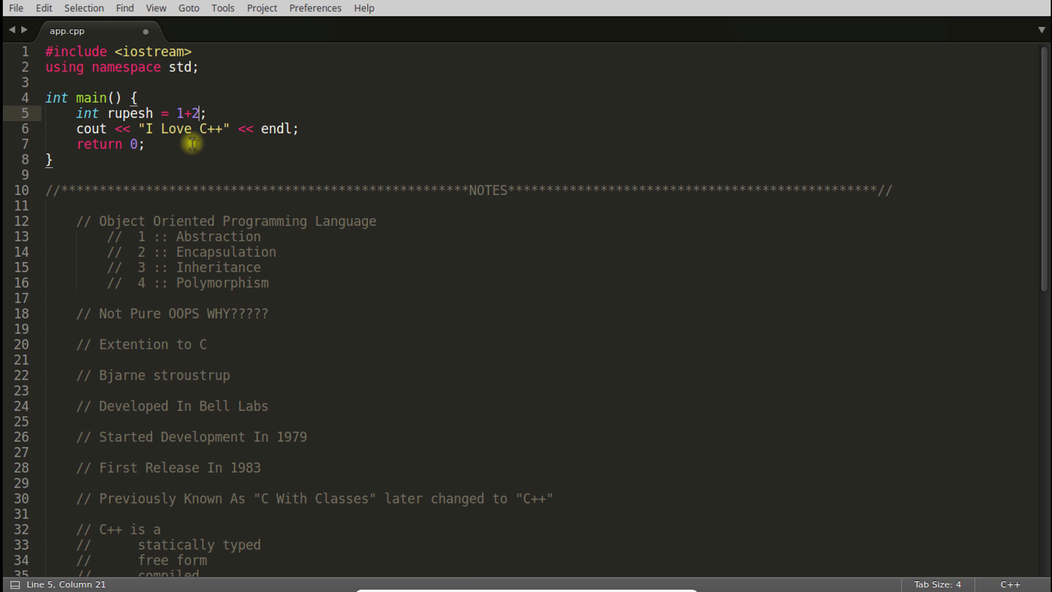
pyautogui.press('ctrl+s')
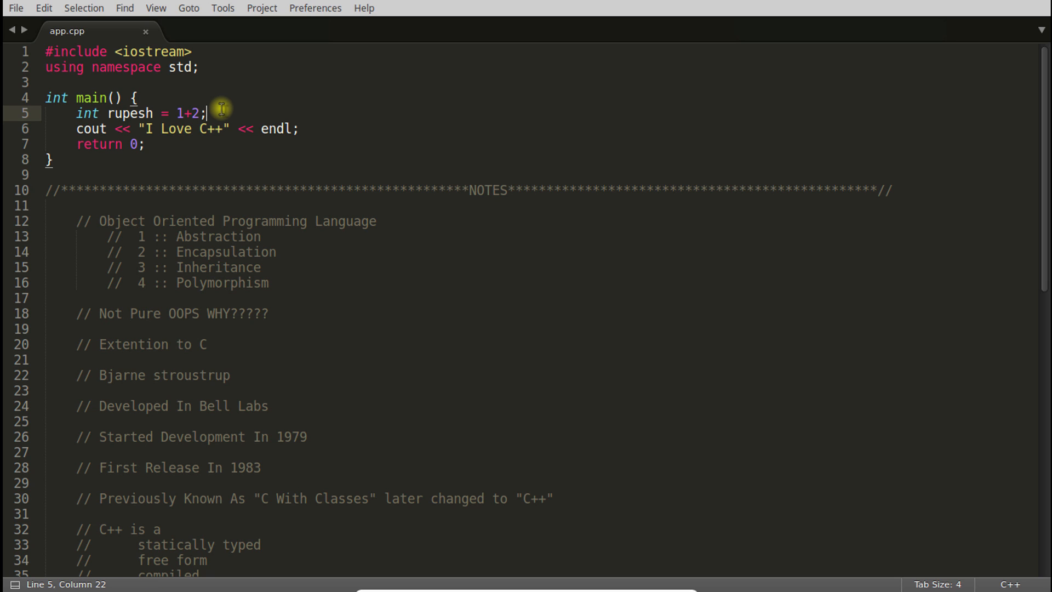
pyautogui.moveTo(97, 97)
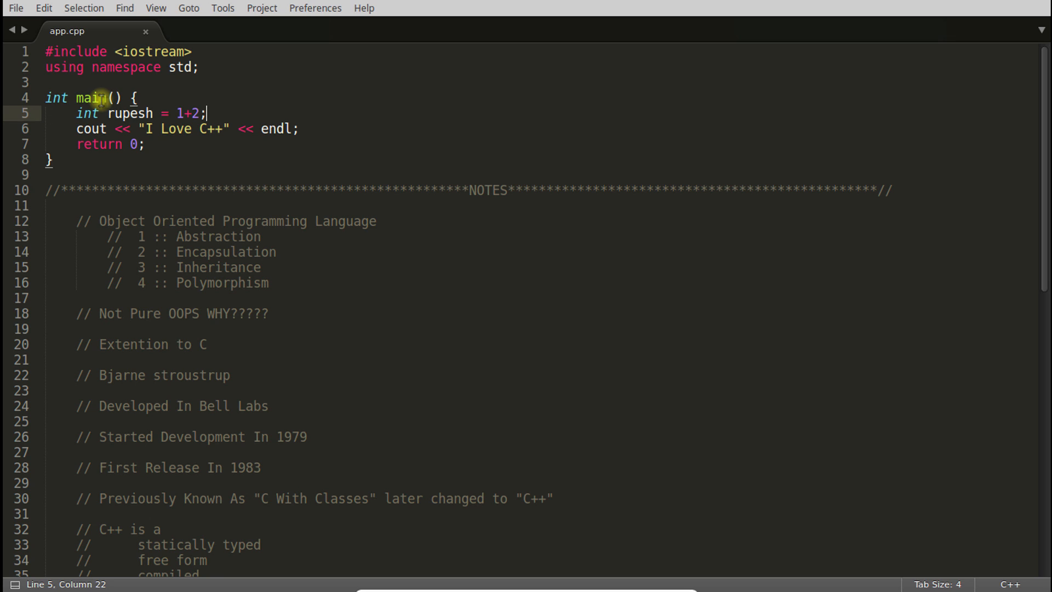
pyautogui.doubleClick(92, 97)
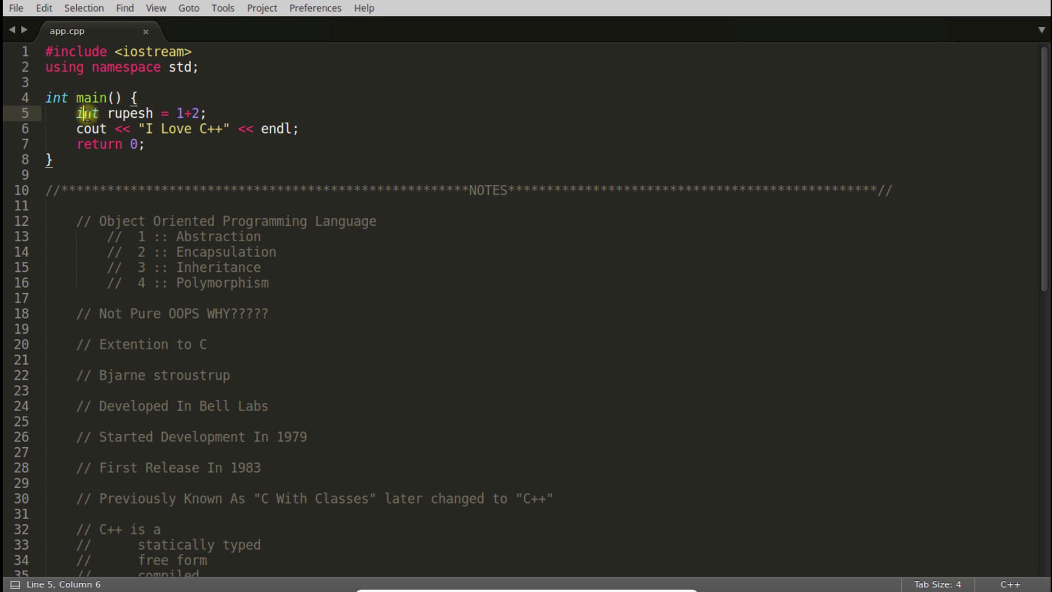
pyautogui.doubleClick(130, 112)
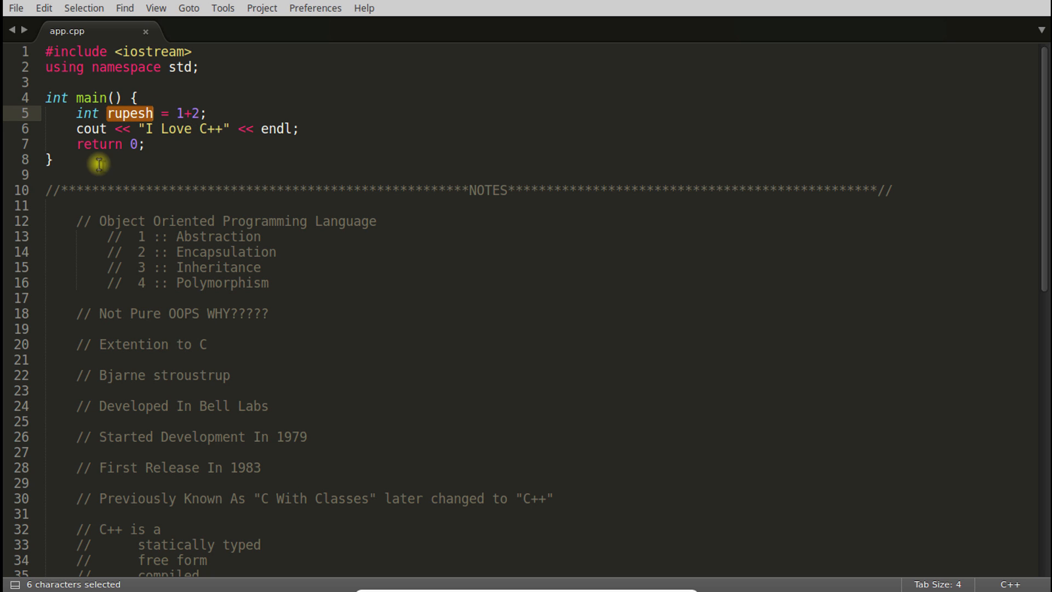
pyautogui.click(92, 129)
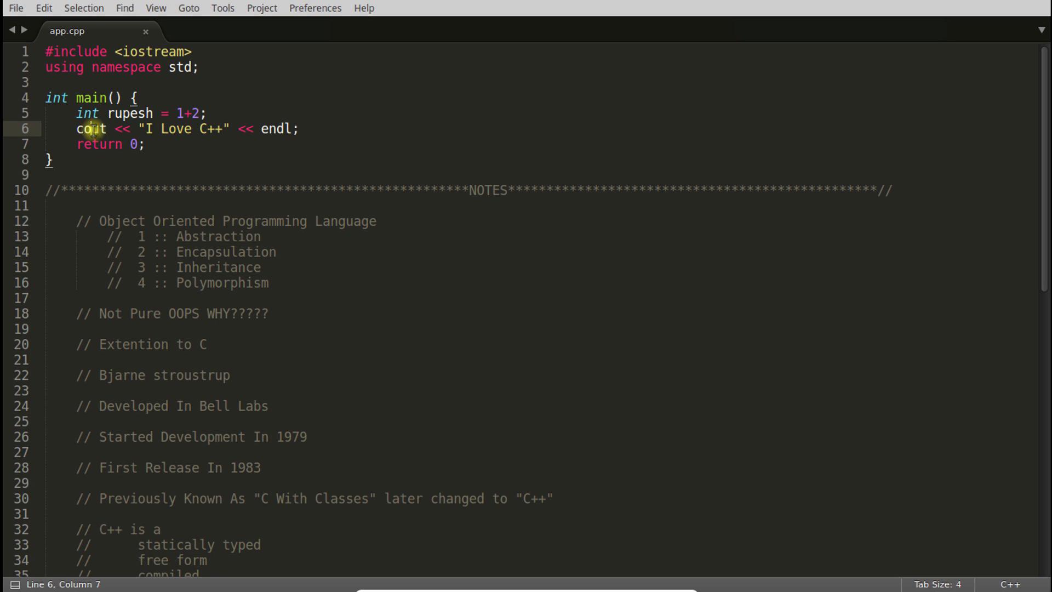
pyautogui.doubleClick(91, 129)
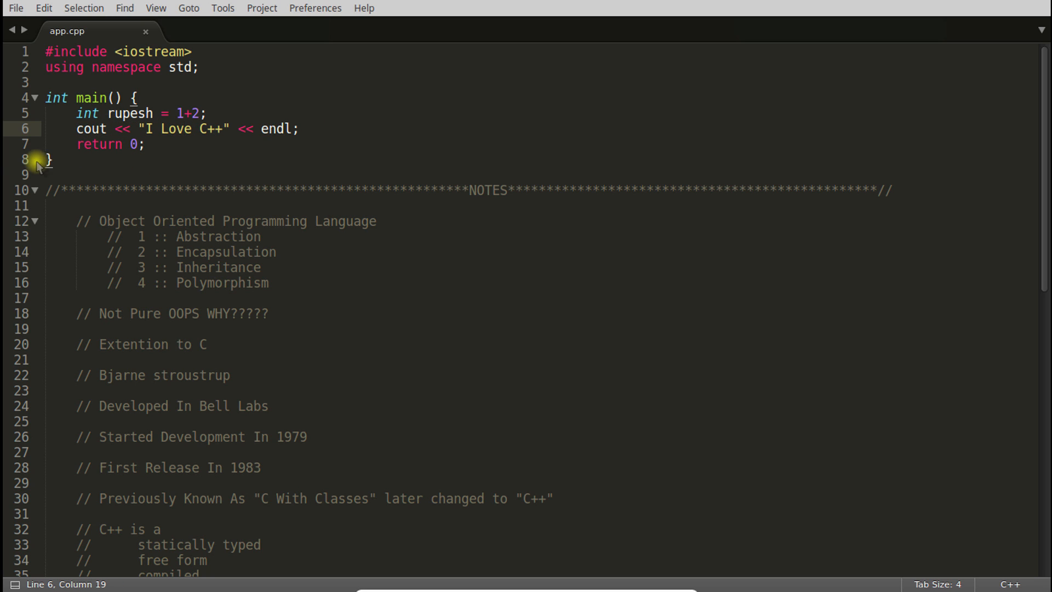
pyautogui.click(54, 159)
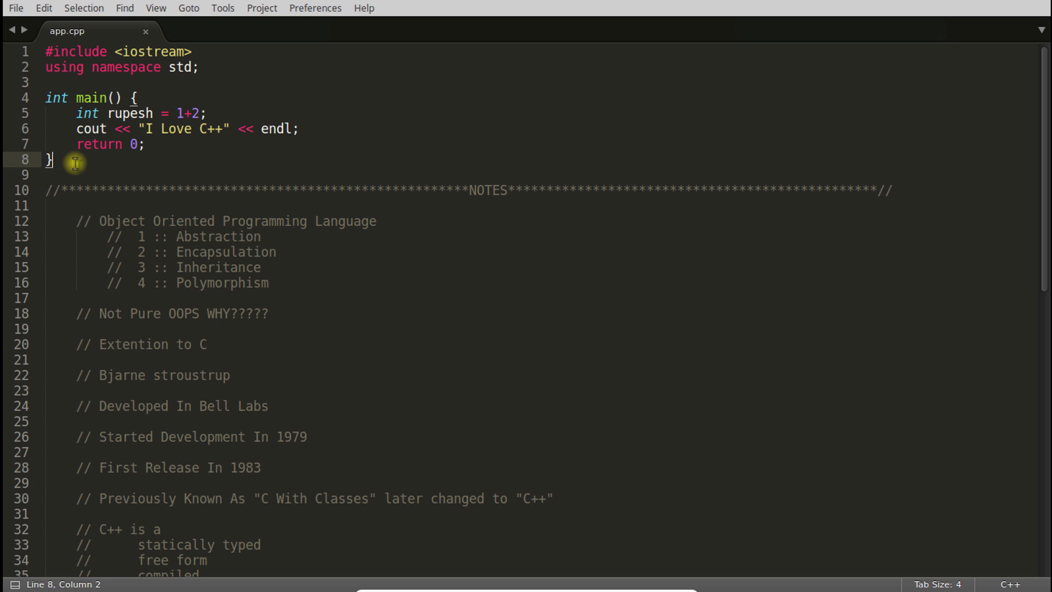
pyautogui.click(98, 82)
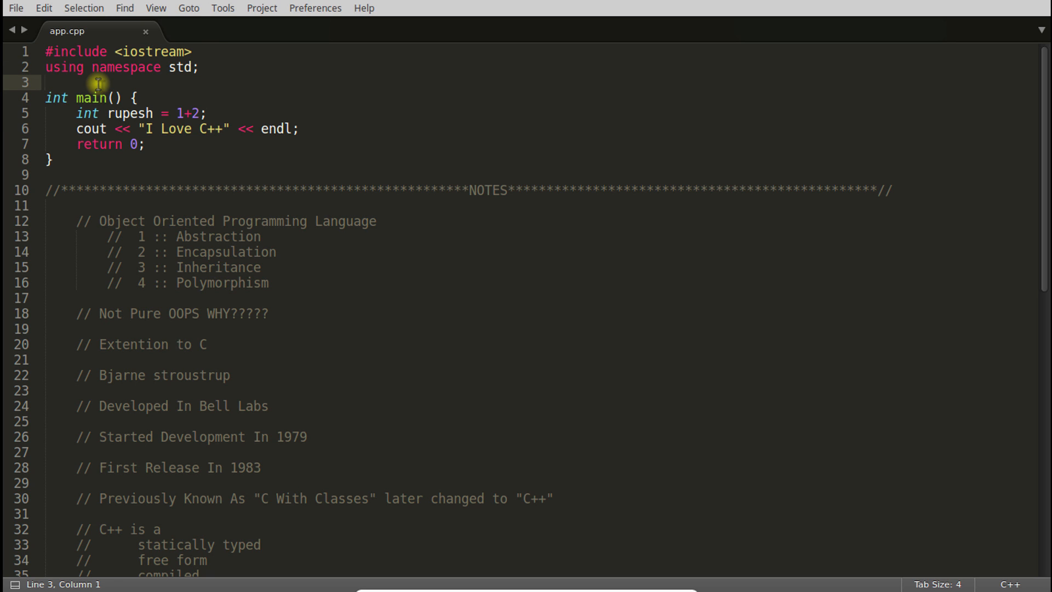
pyautogui.click(47, 82)
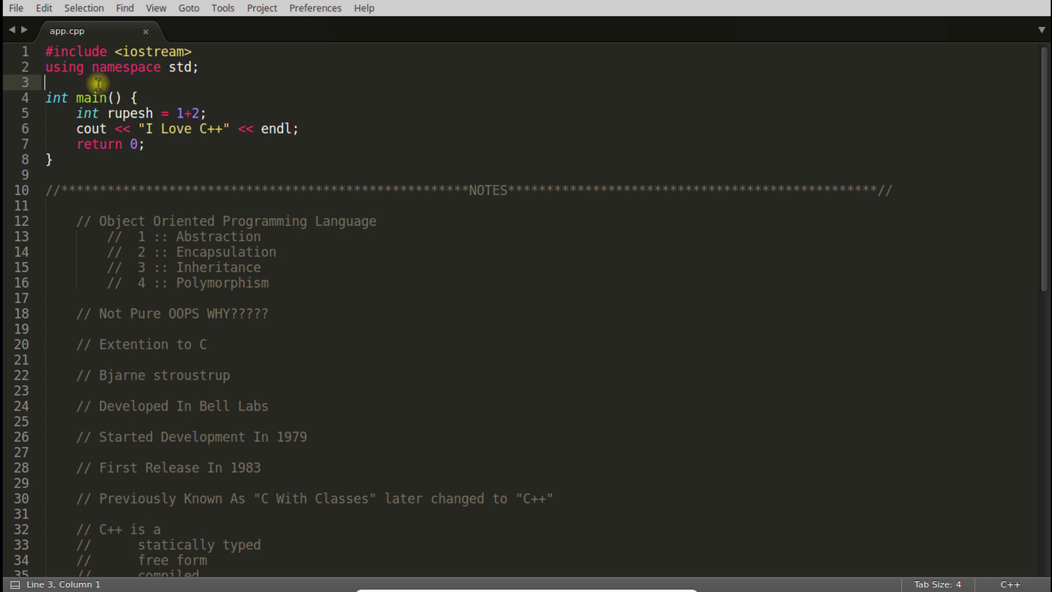
pyautogui.moveTo(214, 100)
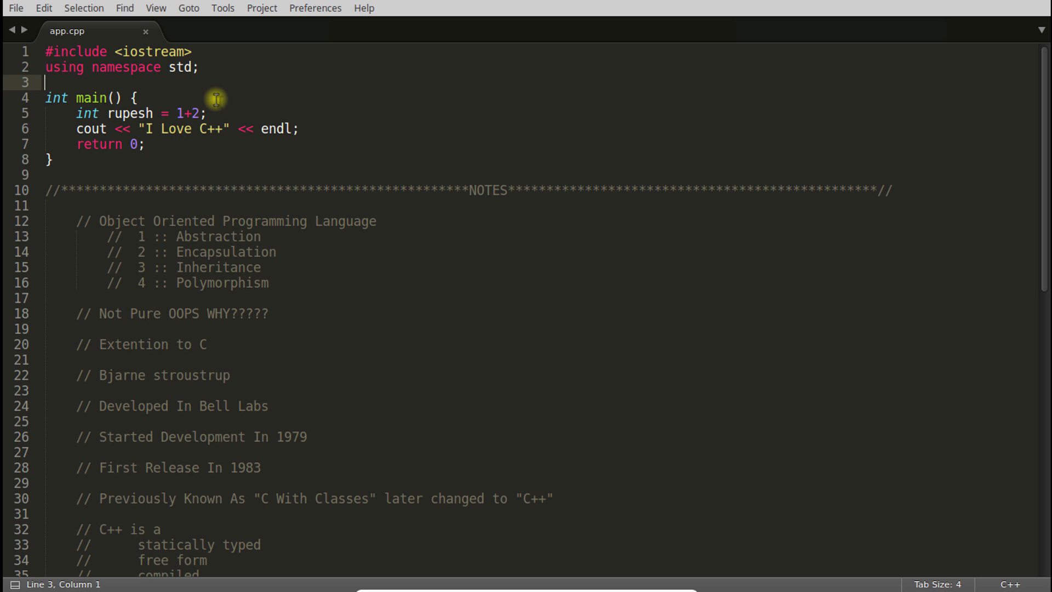
pyautogui.moveTo(189, 128)
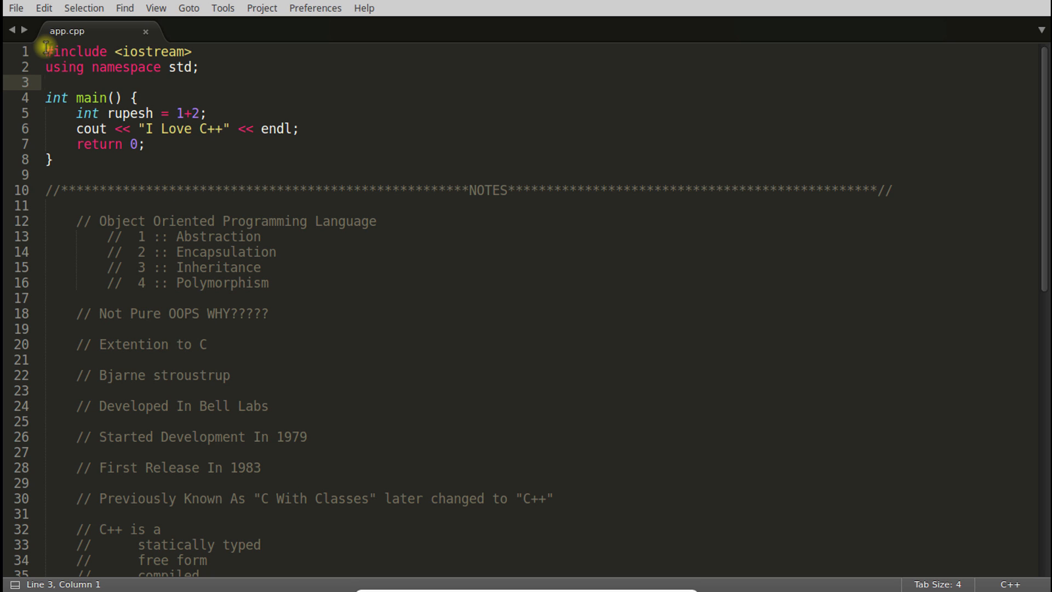
pyautogui.click(46, 51)
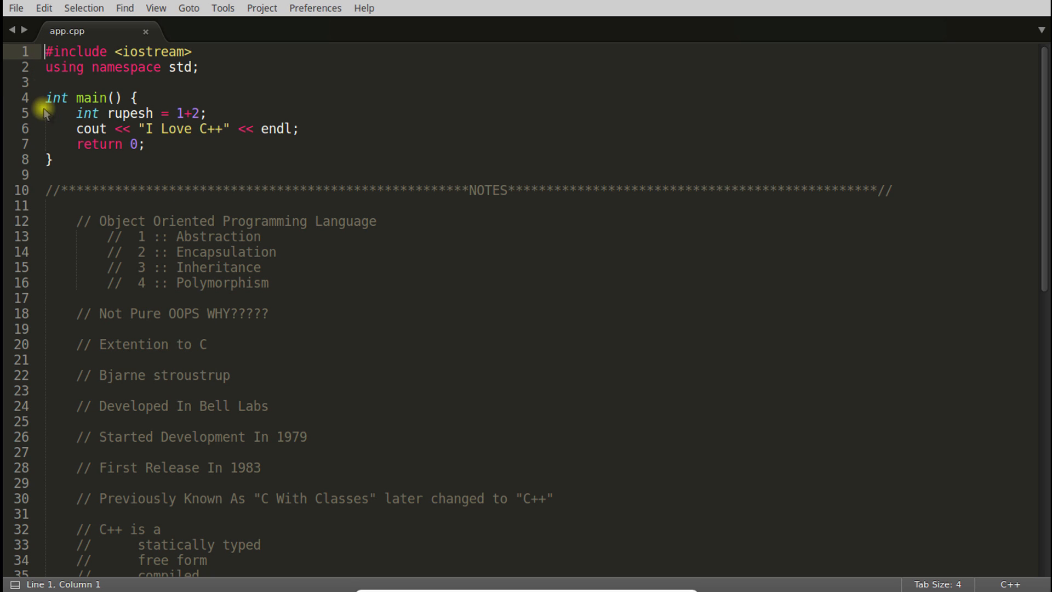
pyautogui.click(50, 174)
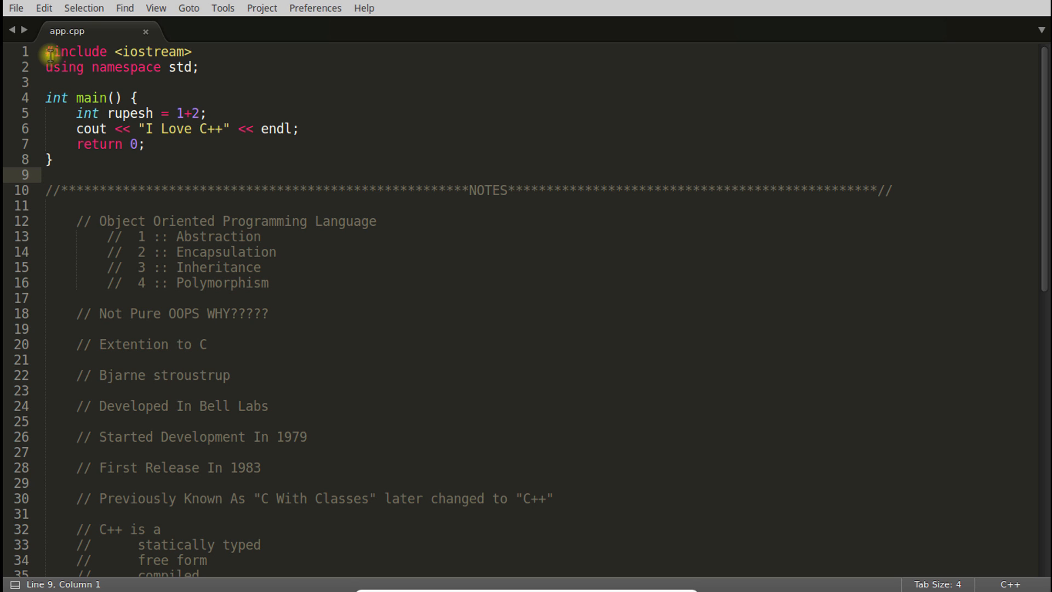
pyautogui.click(77, 113)
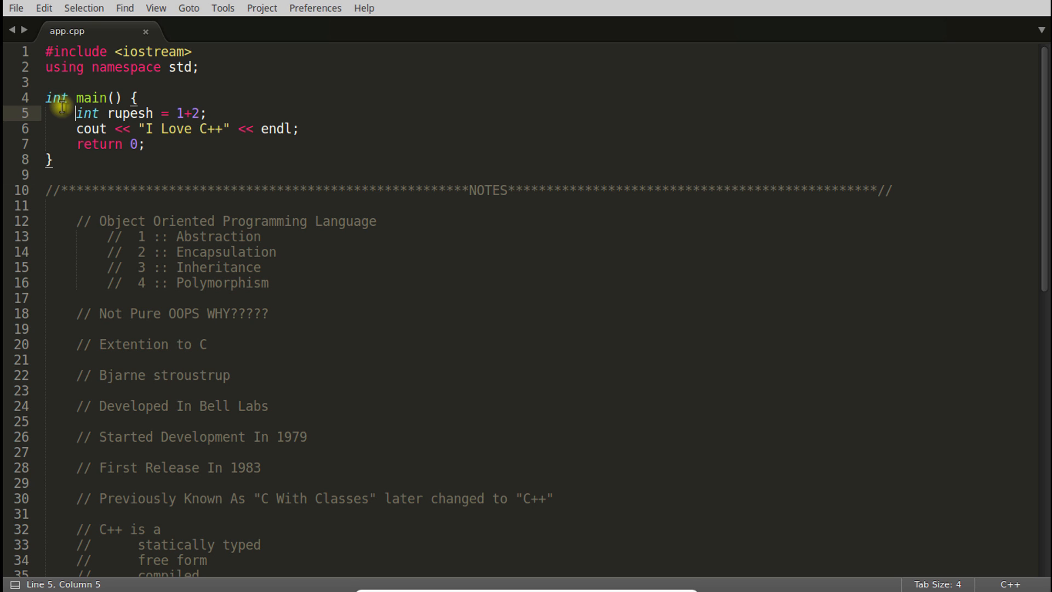
pyautogui.click(73, 128)
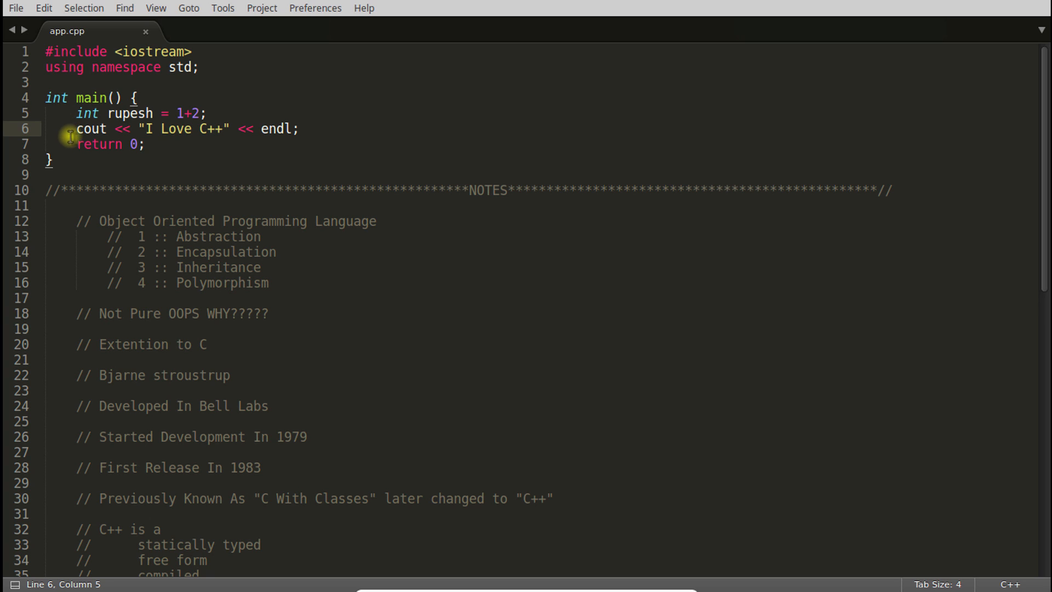
pyautogui.moveTo(73, 189)
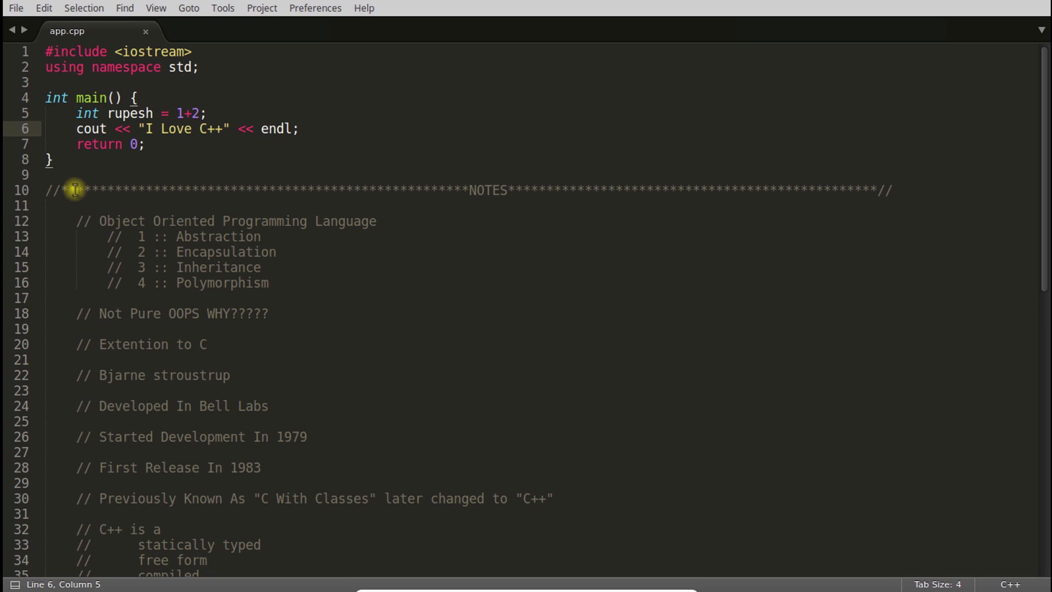
pyautogui.moveTo(77, 262)
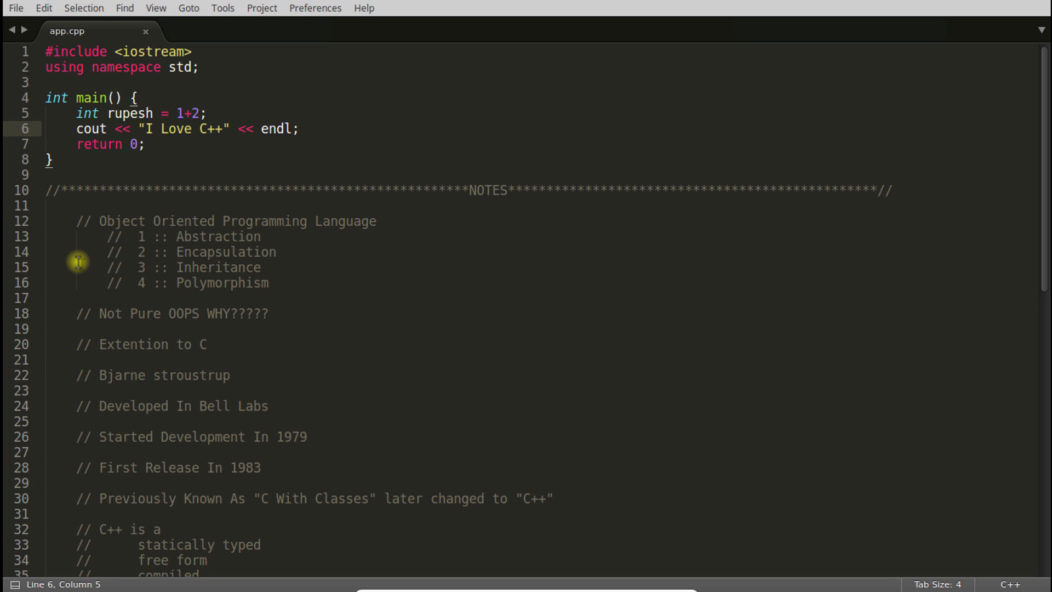
pyautogui.click(79, 128)
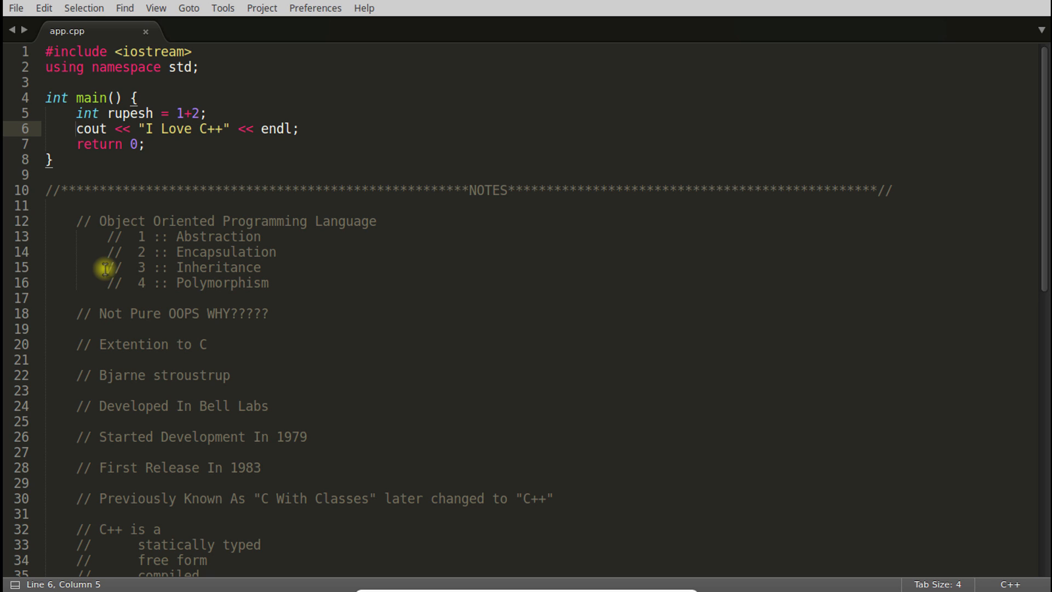
pyautogui.click(77, 128)
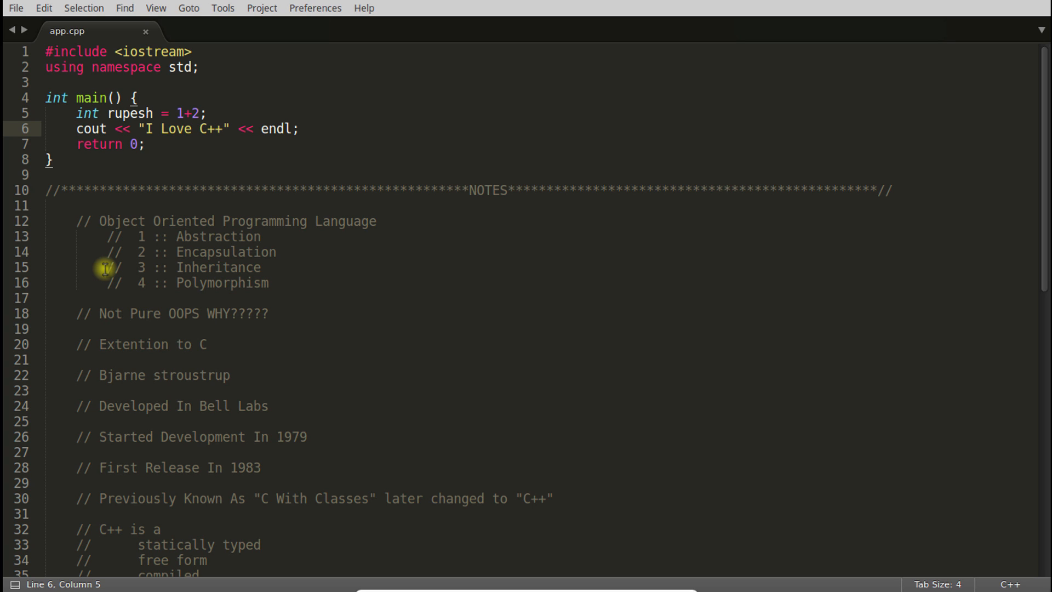
pyautogui.moveTo(205, 130)
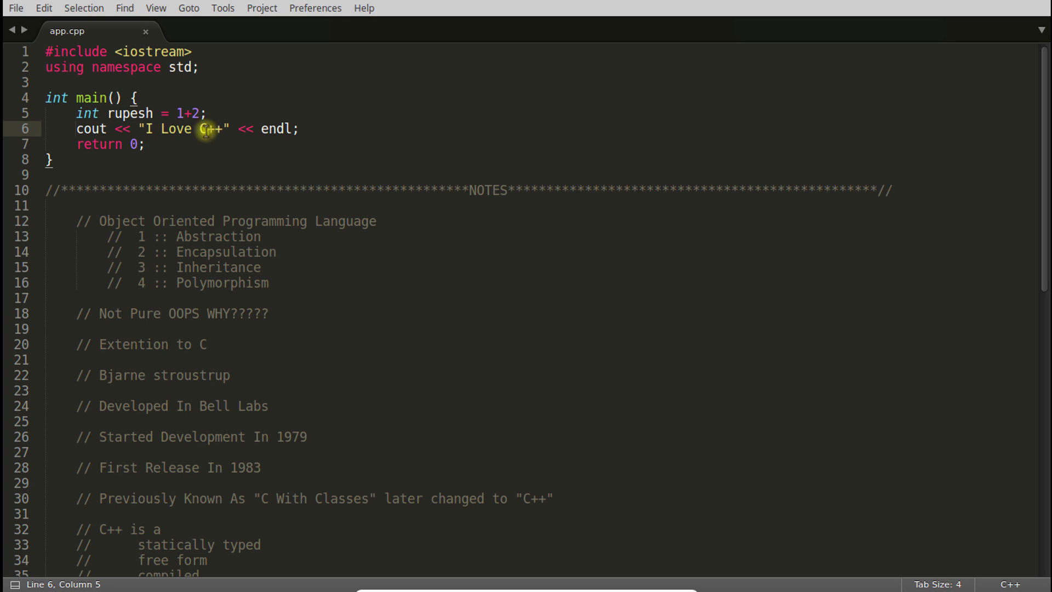
pyautogui.click(161, 145)
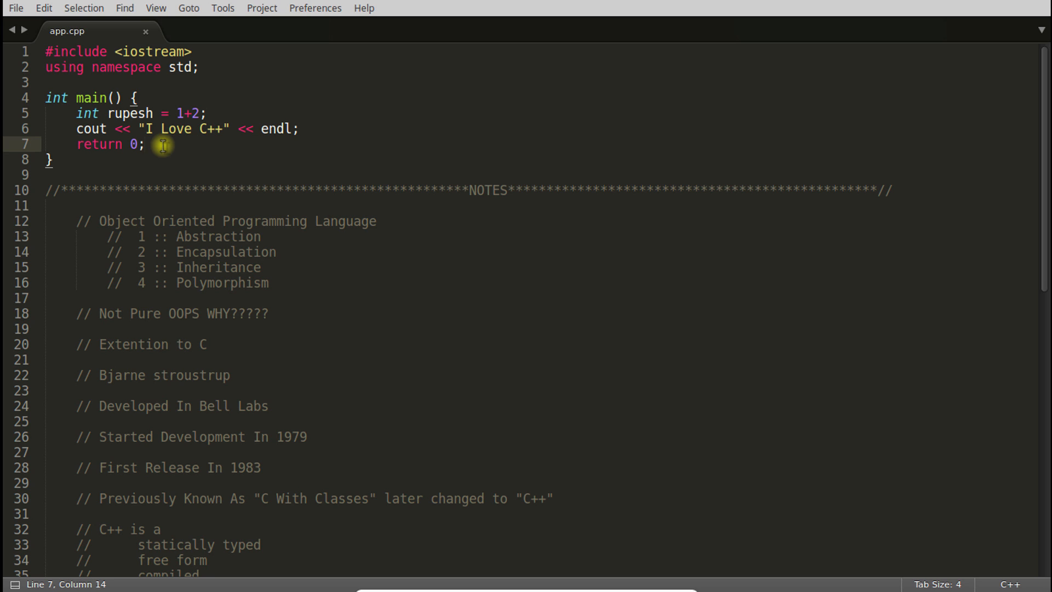
pyautogui.moveTo(226, 554)
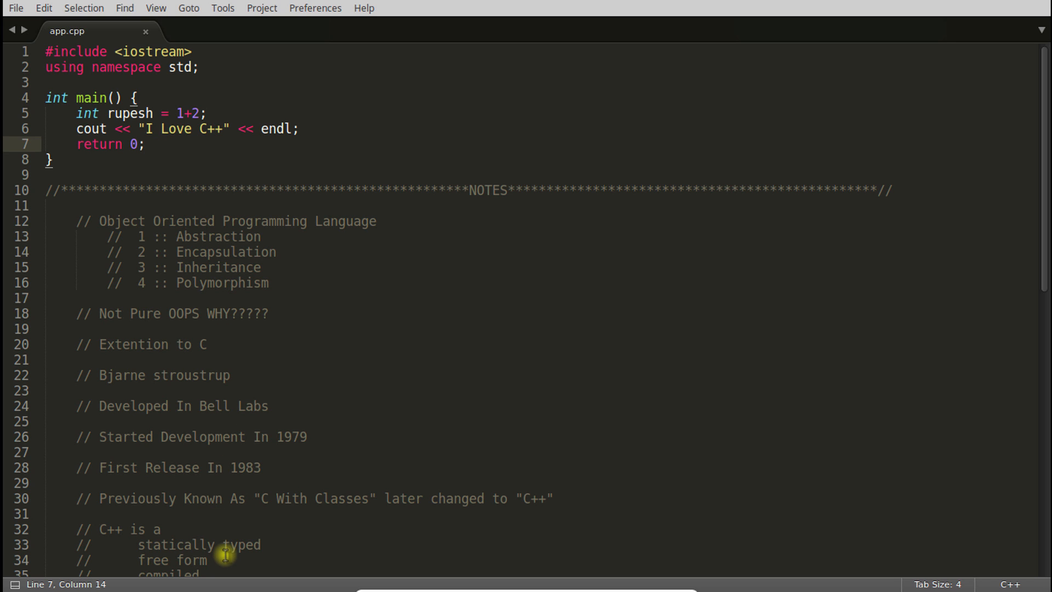
pyautogui.scroll(-3)
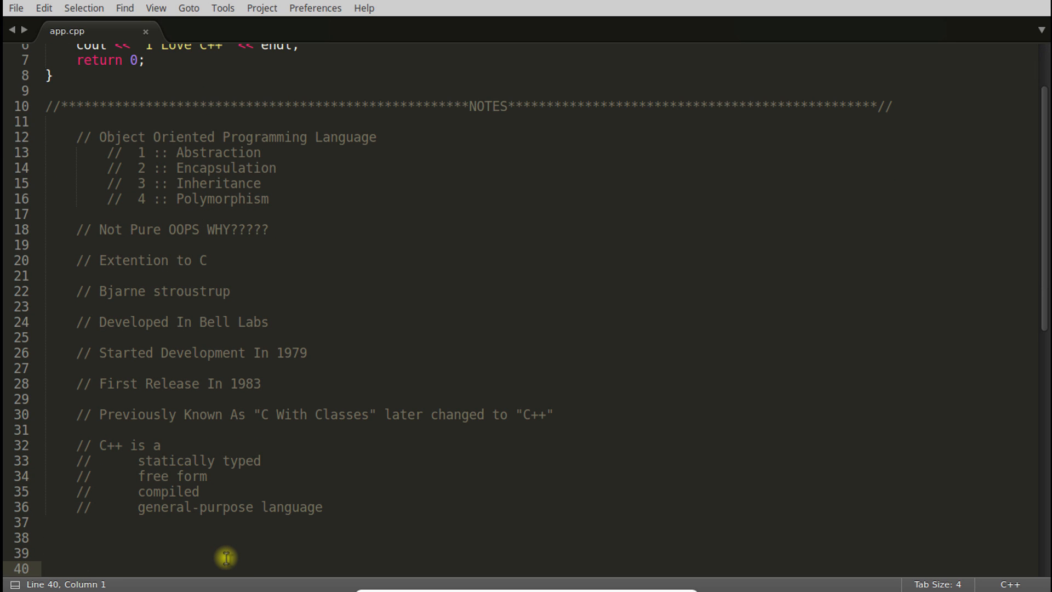
pyautogui.click(132, 506)
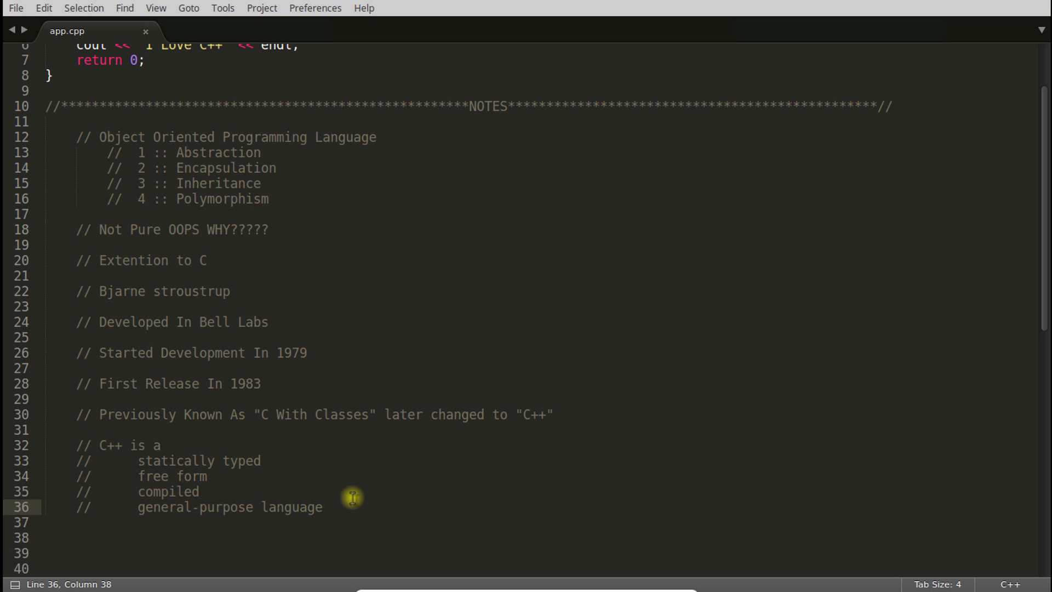
pyautogui.click(330, 506)
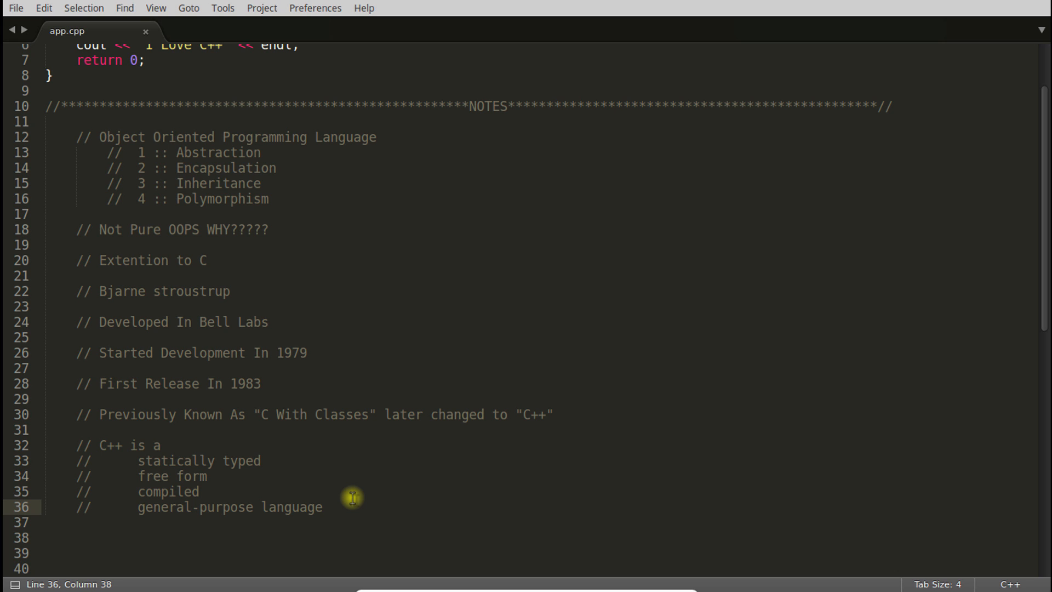
pyautogui.click(328, 506)
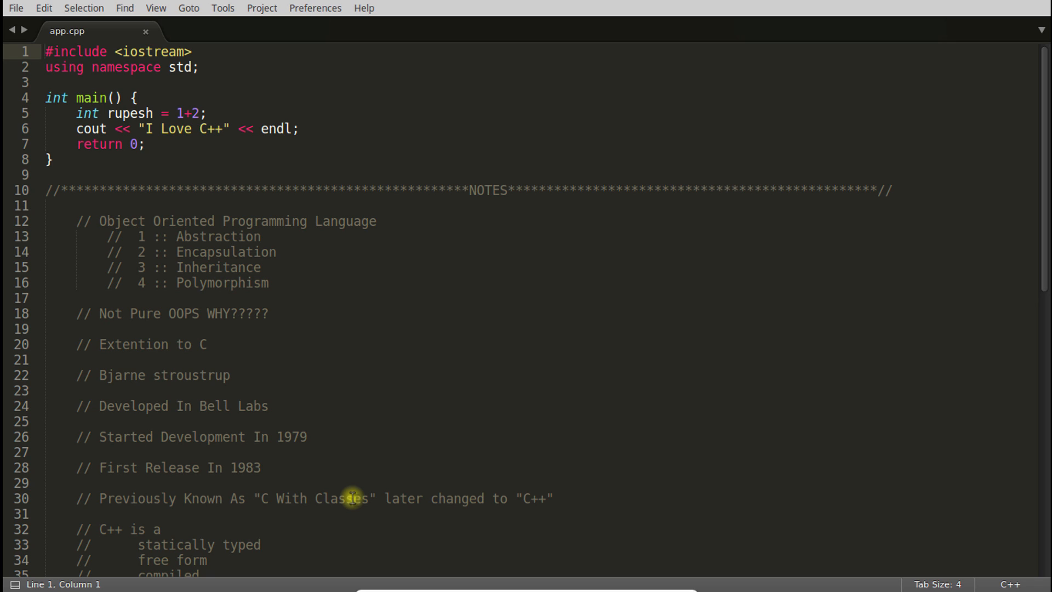
pyautogui.click(43, 52)
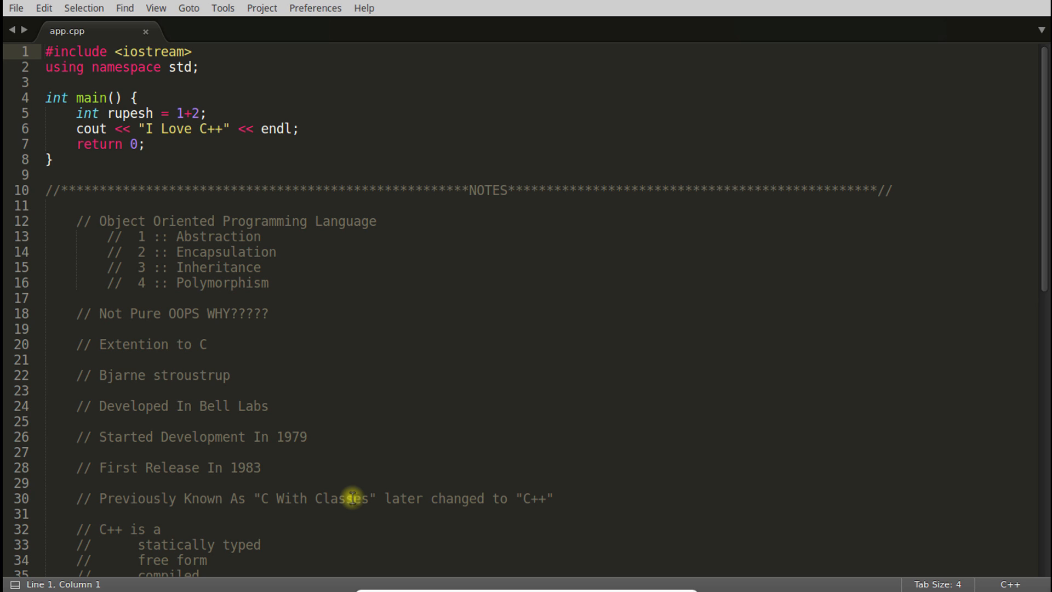
pyautogui.click(46, 52)
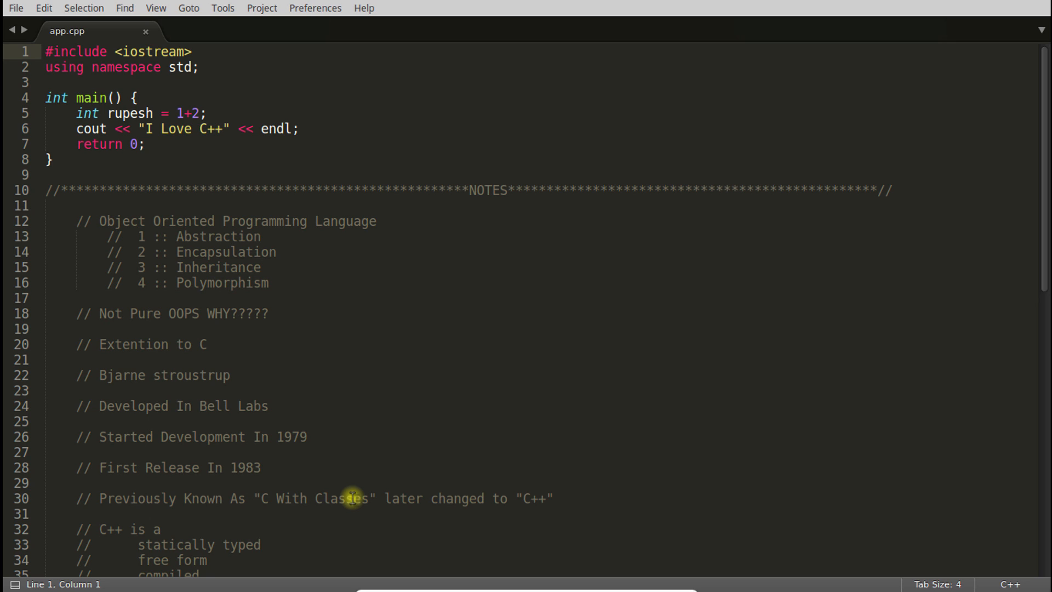
pyautogui.click(42, 51)
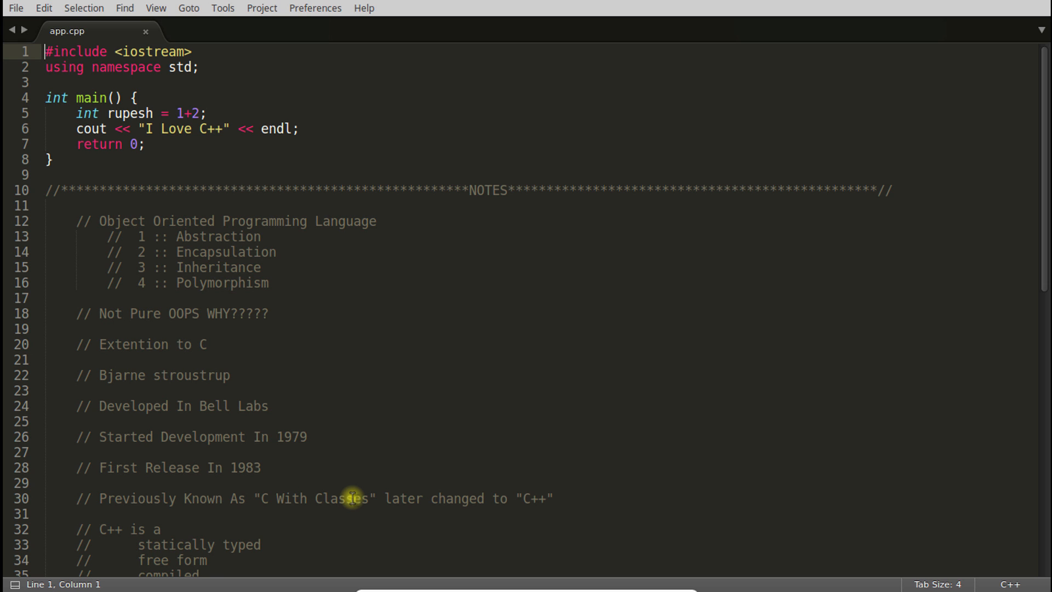
pyautogui.scroll(-3)
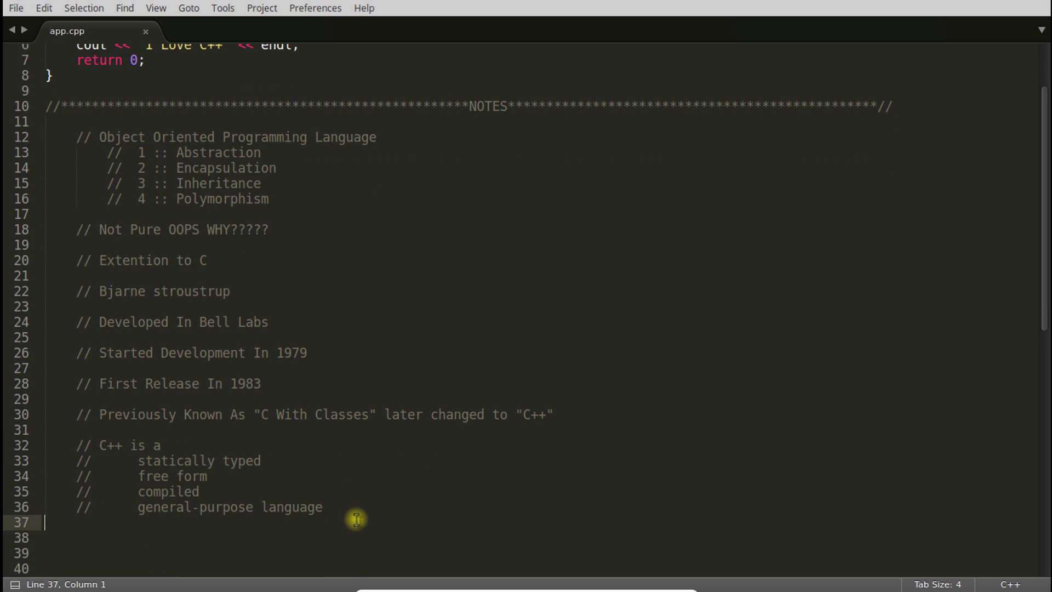
pyautogui.scroll(3)
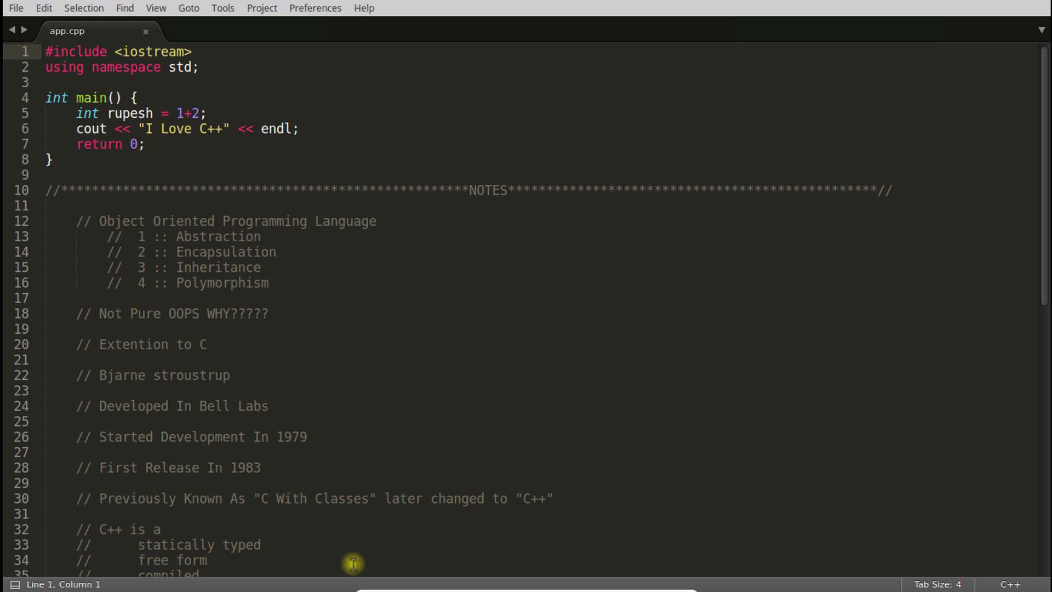
pyautogui.moveTo(131, 148)
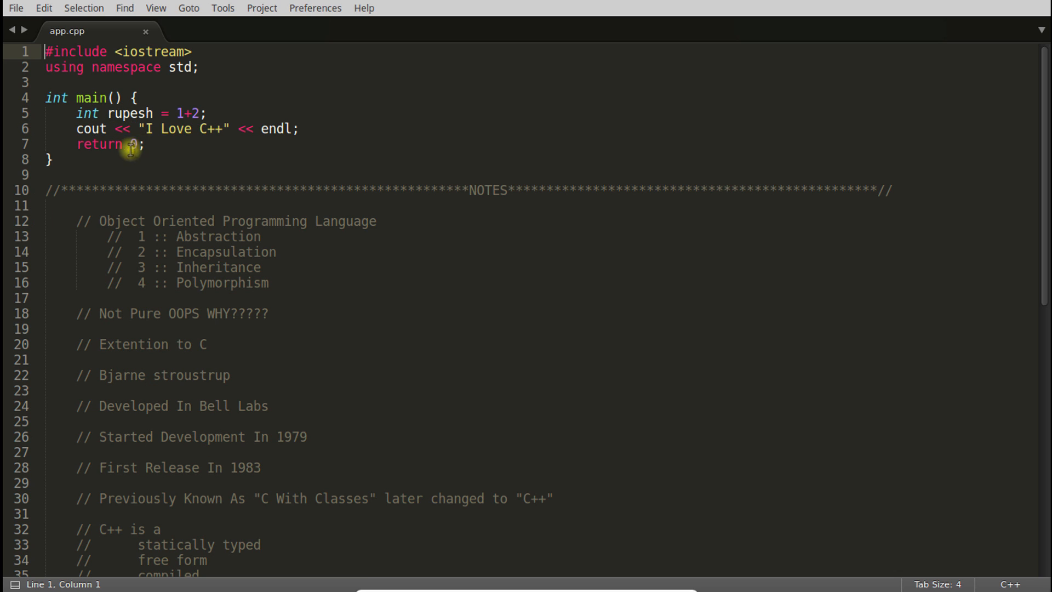